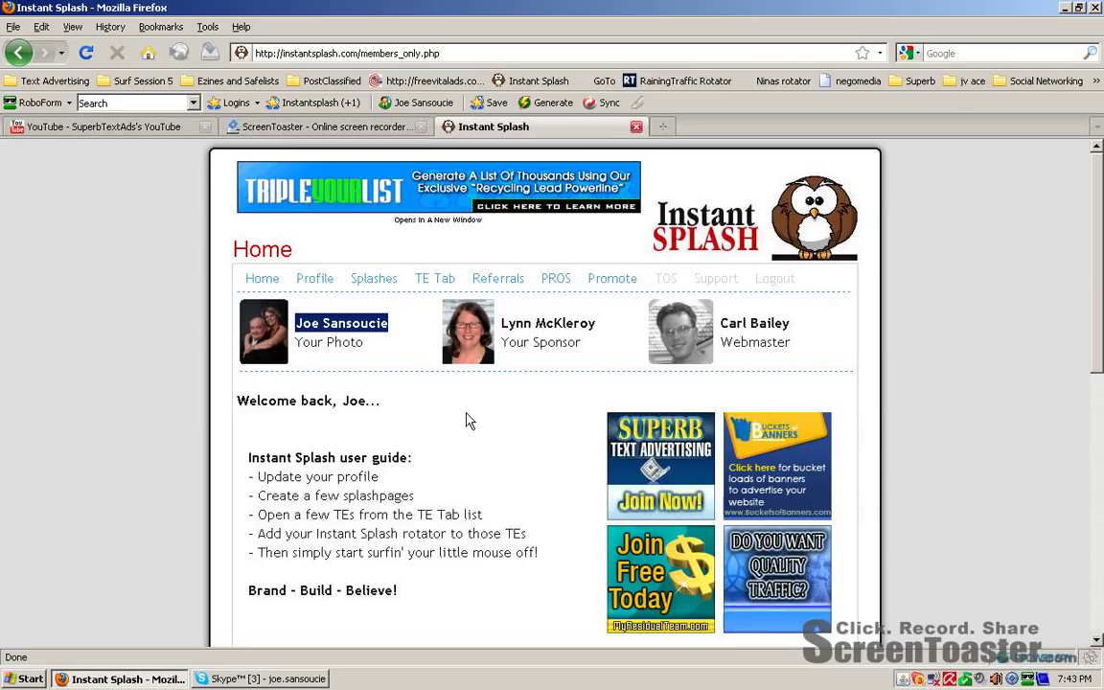
Step: Show the Splash pages and stats list with the 'Earn 50% Commission' signup page
scroll(down, 3)
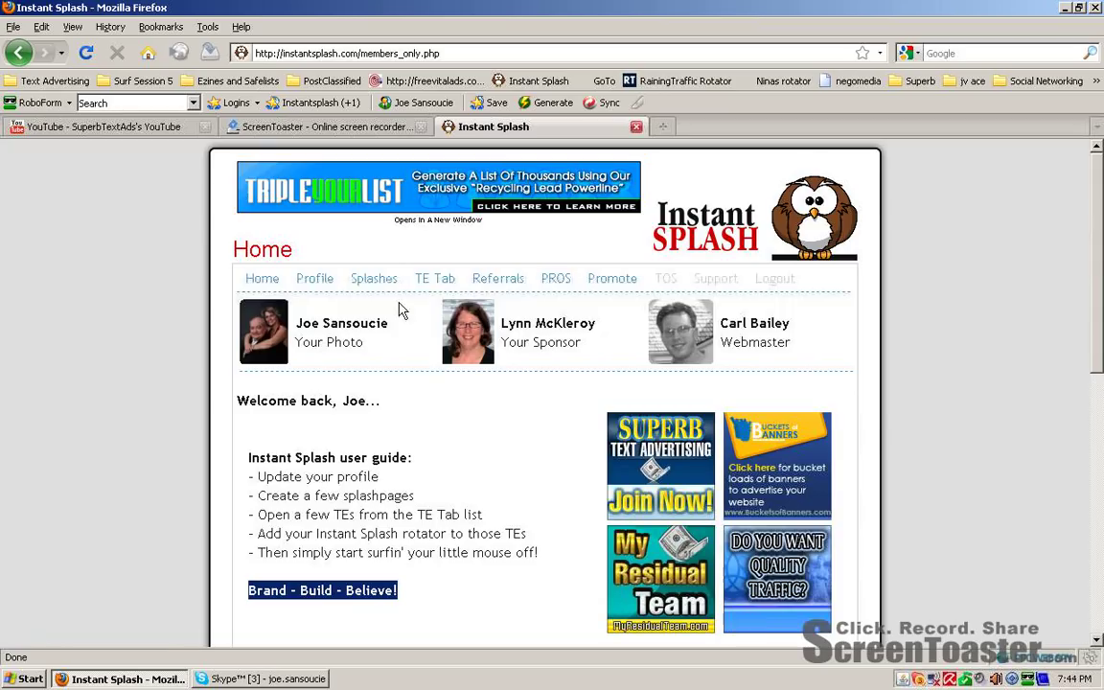
click(373, 277)
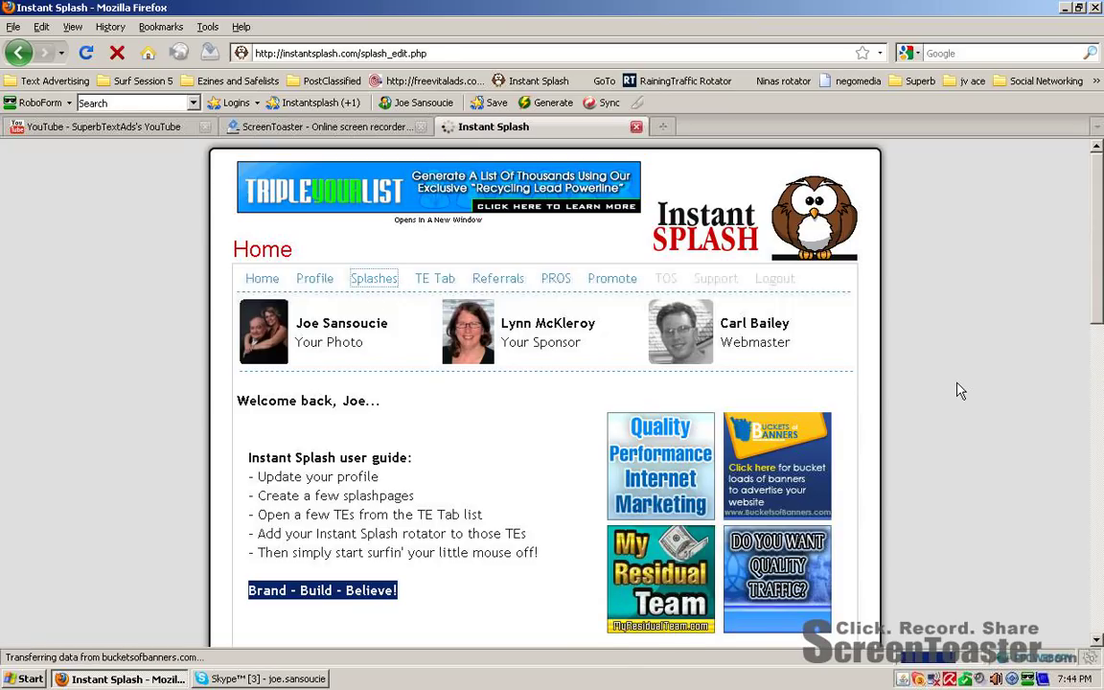
click(374, 278)
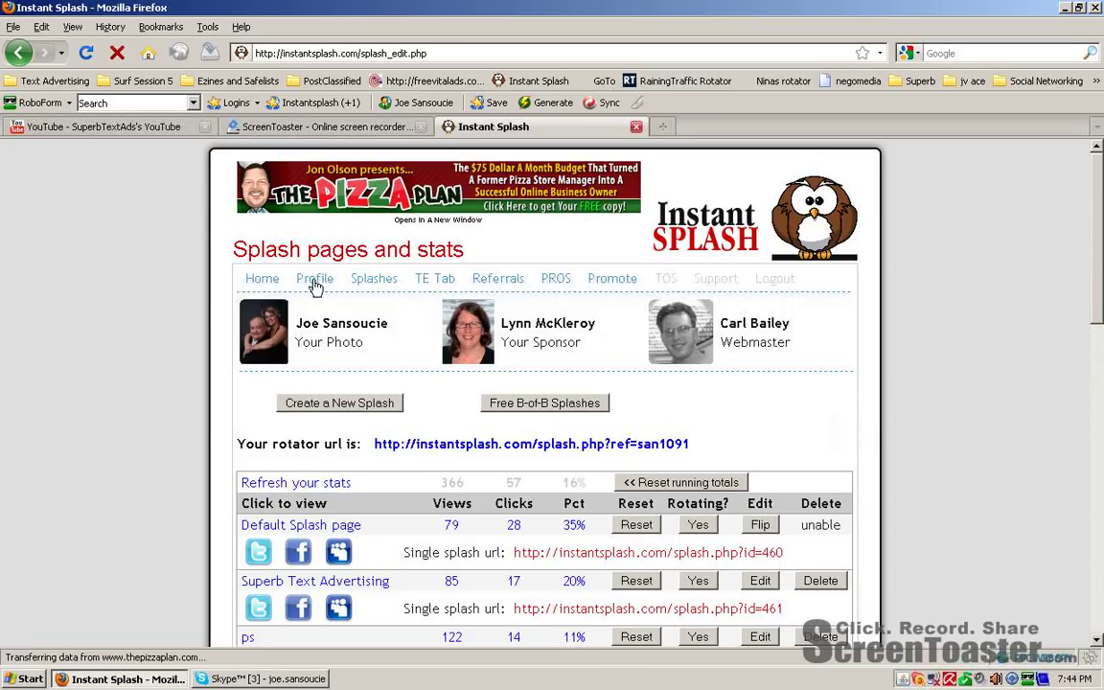
click(315, 278)
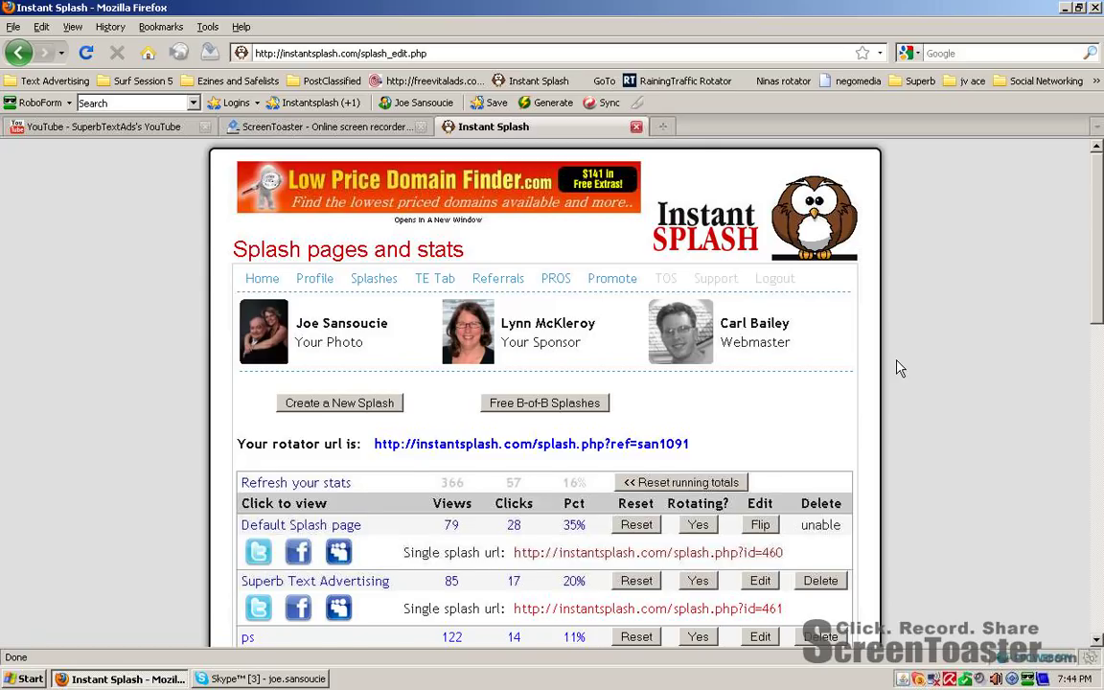
scroll(down, 3)
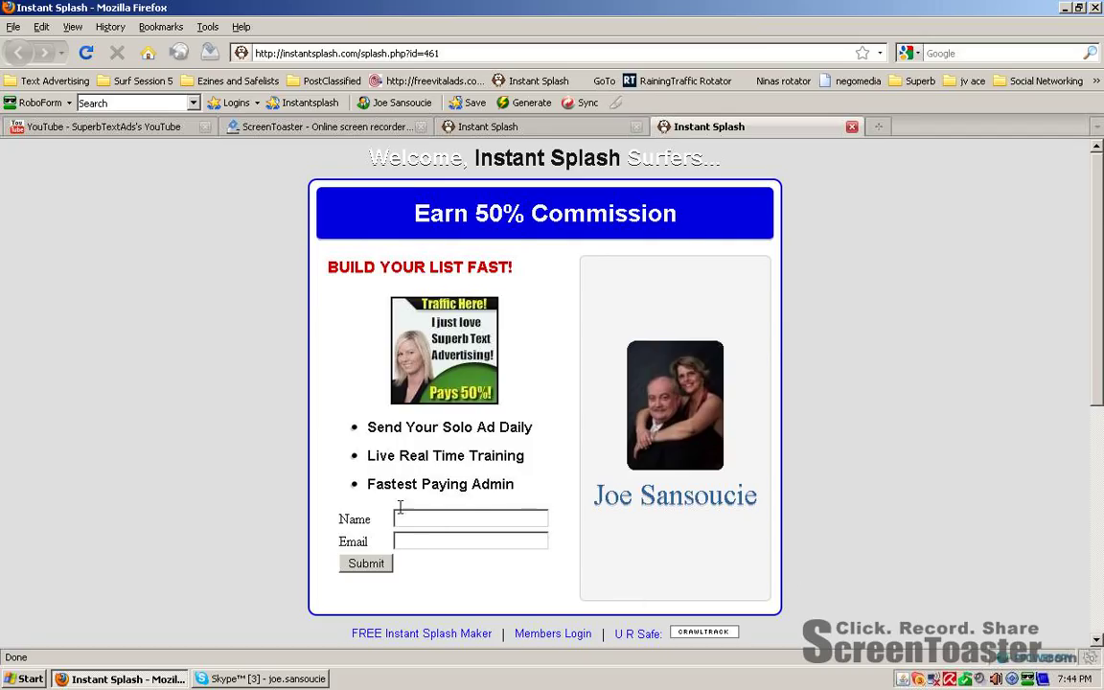
mouse_move(943, 377)
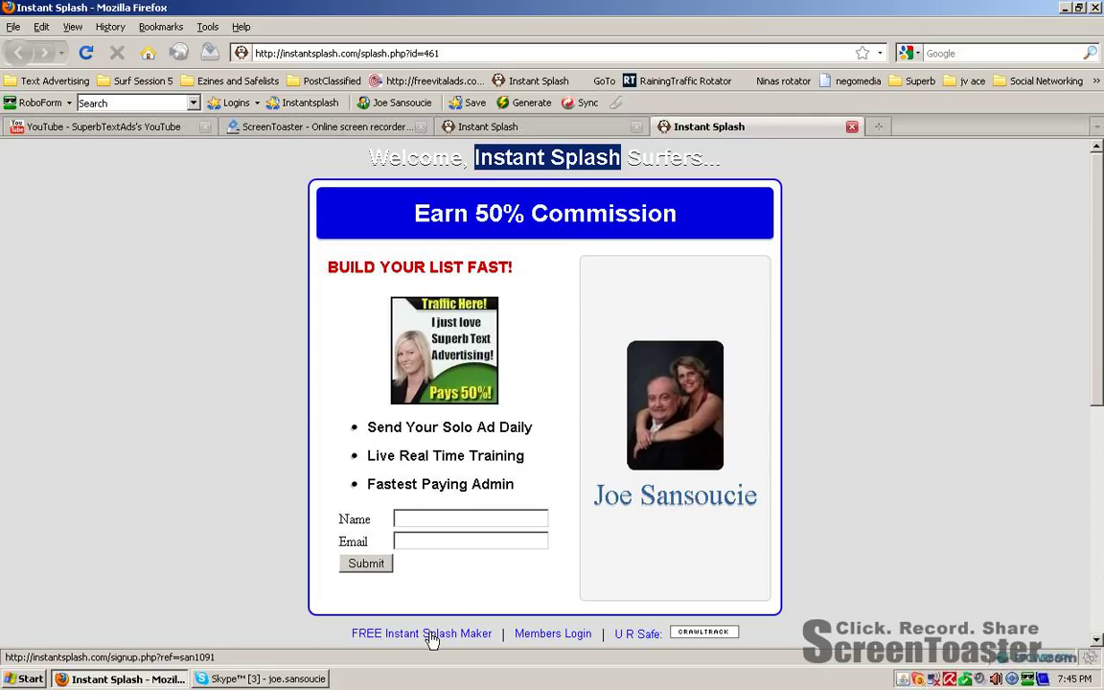
mouse_move(857, 393)
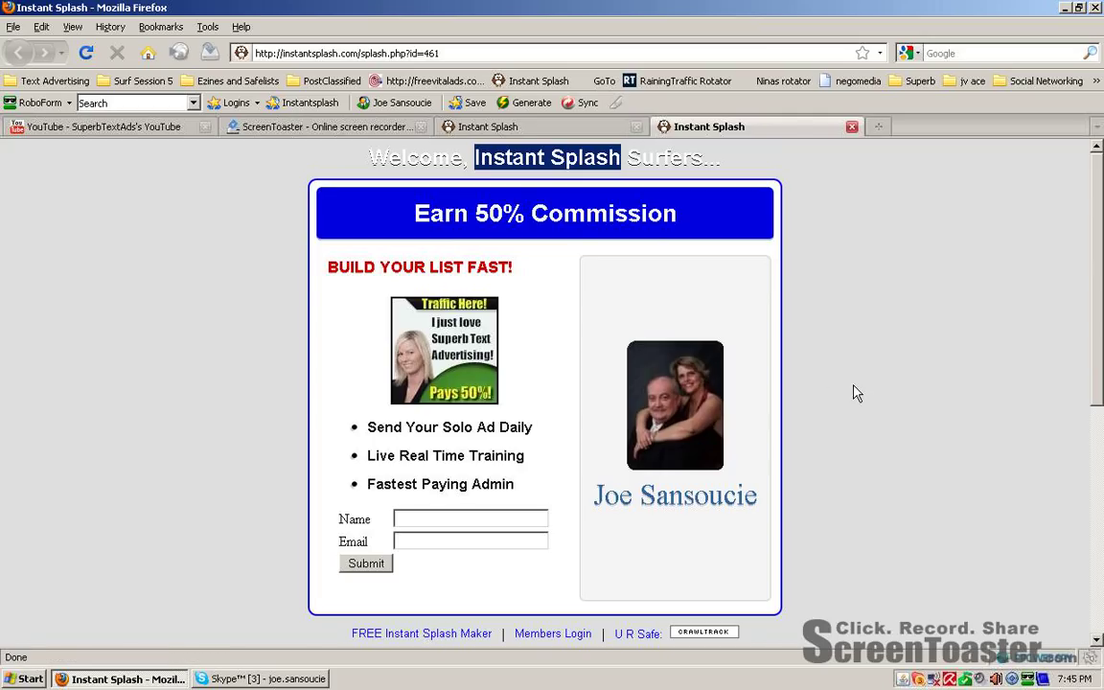
mouse_move(829, 141)
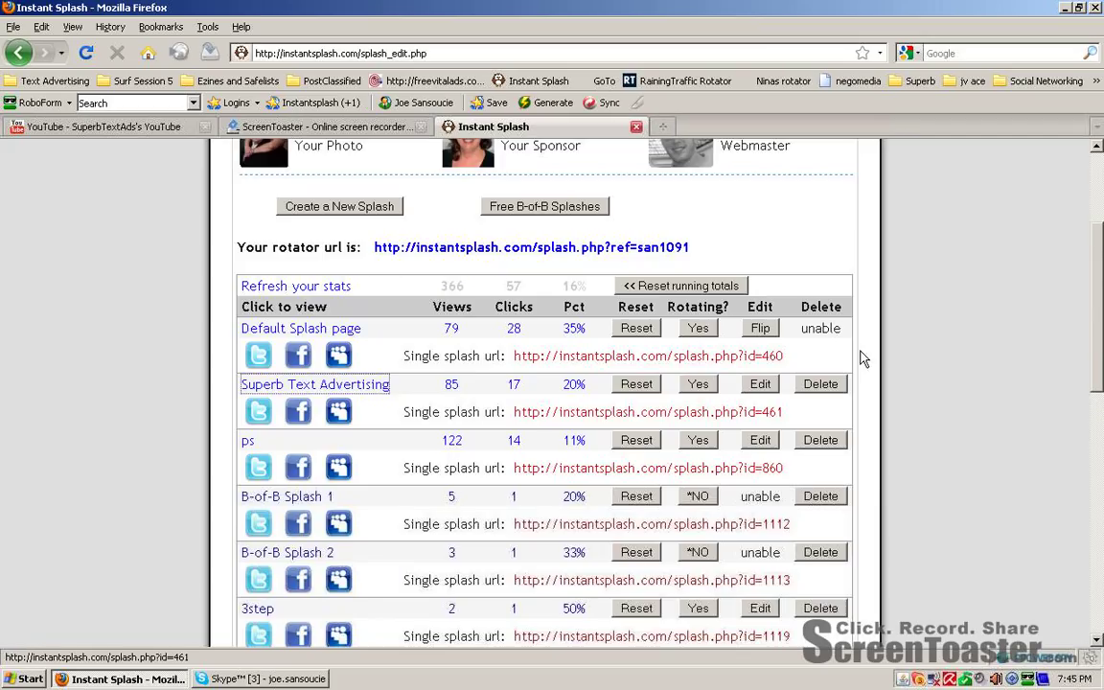
mouse_move(943, 360)
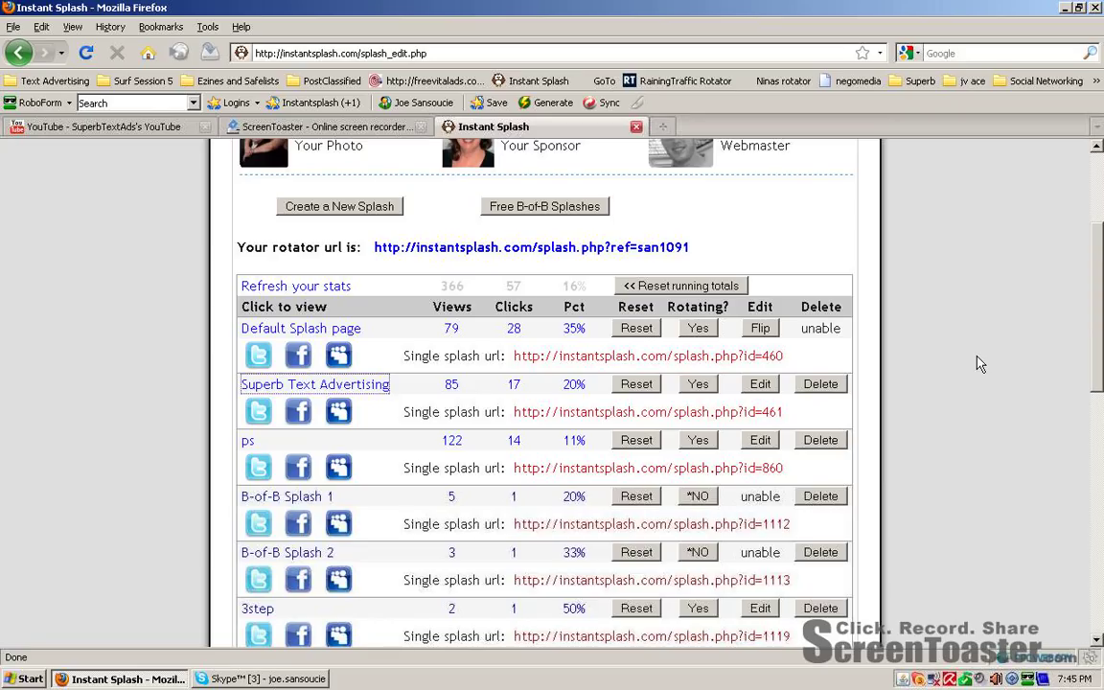
Step: Scroll the stats list down to the '$1500 Dollars From A Free Program?' splash page
scroll(down, 3)
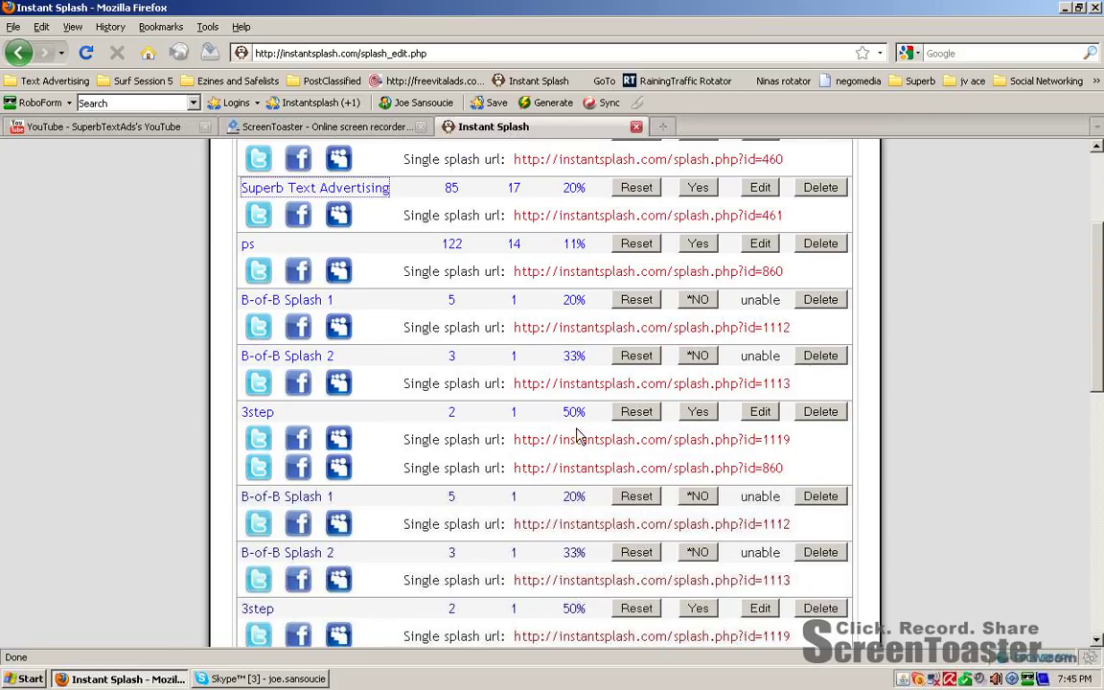
scroll(down, 3)
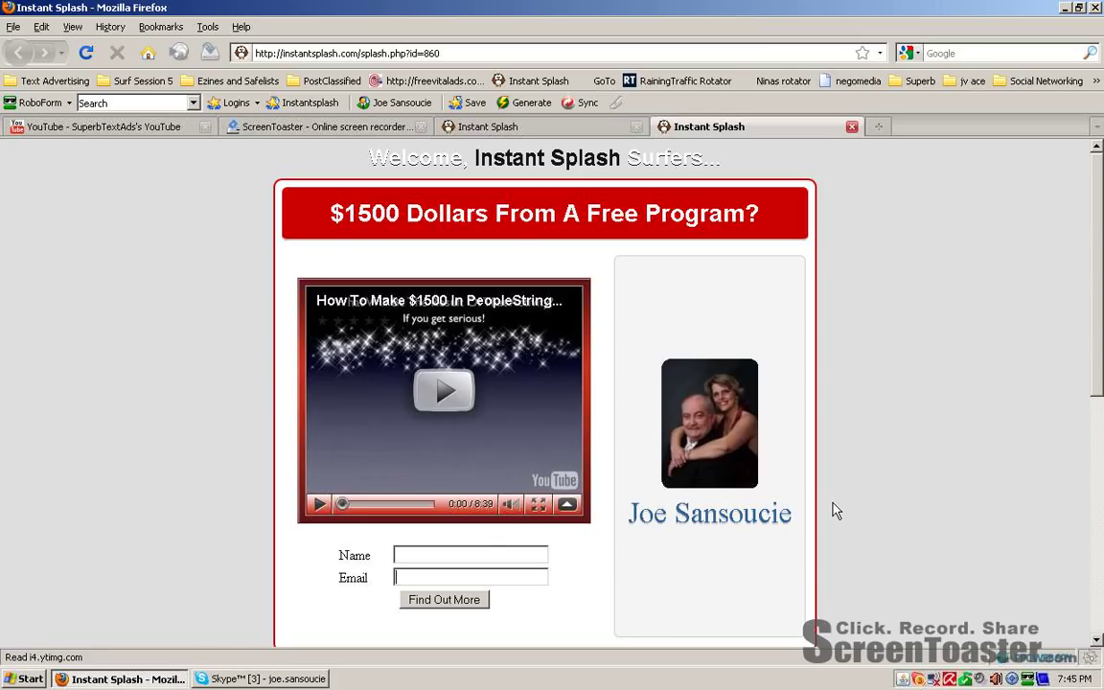
mouse_move(836, 502)
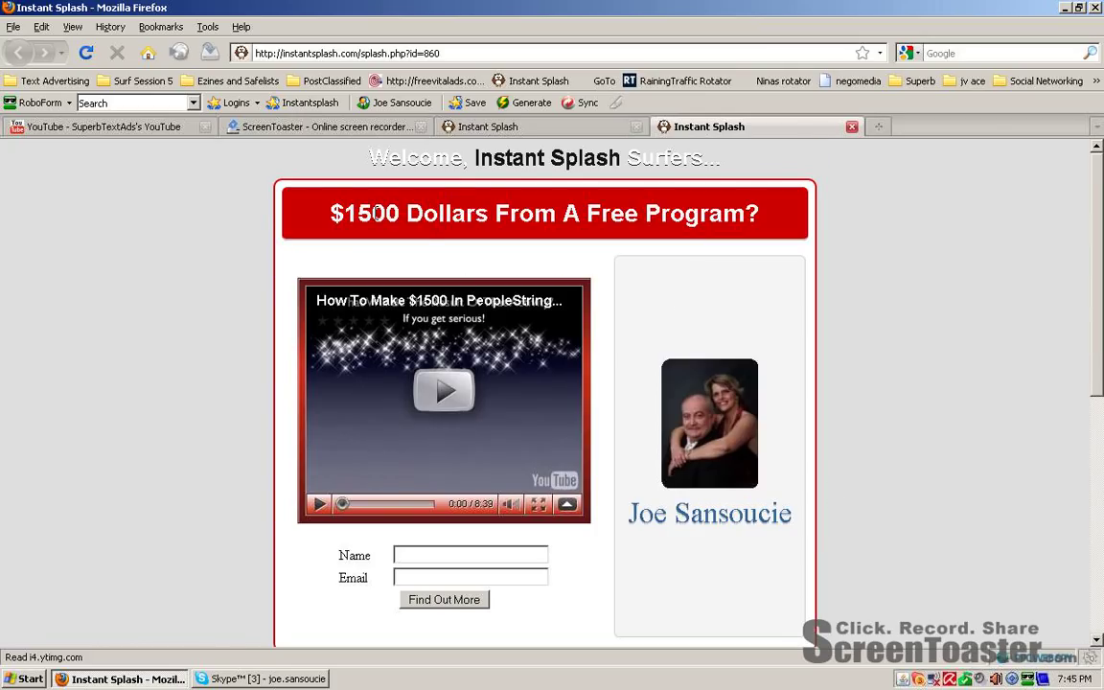
mouse_move(935, 402)
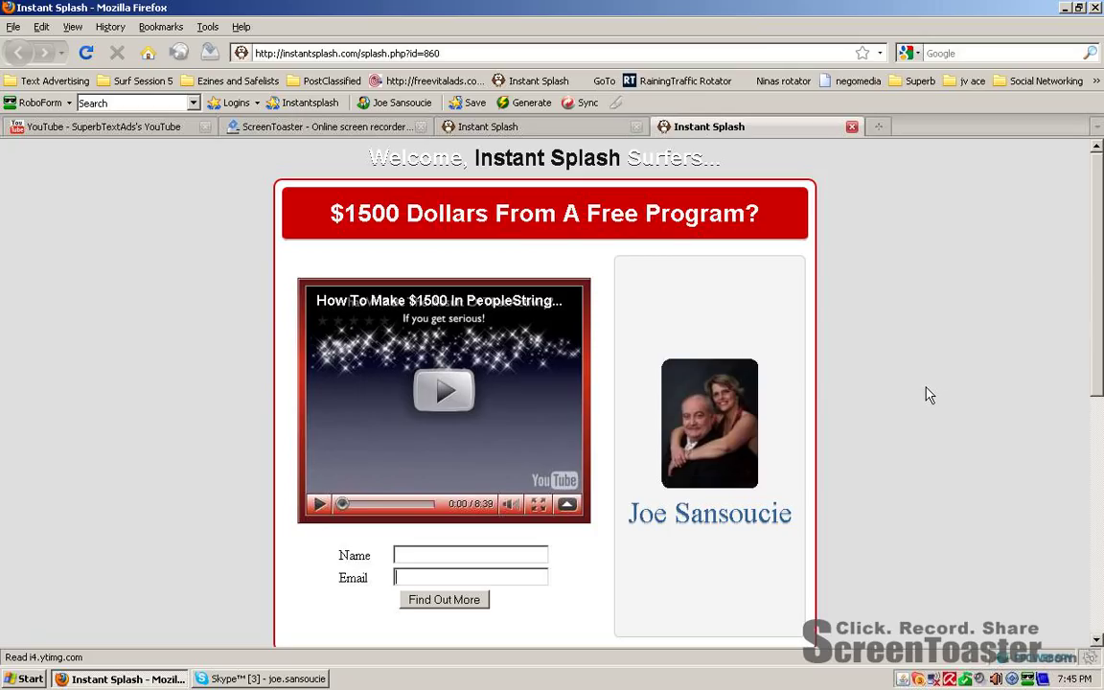
mouse_move(851, 126)
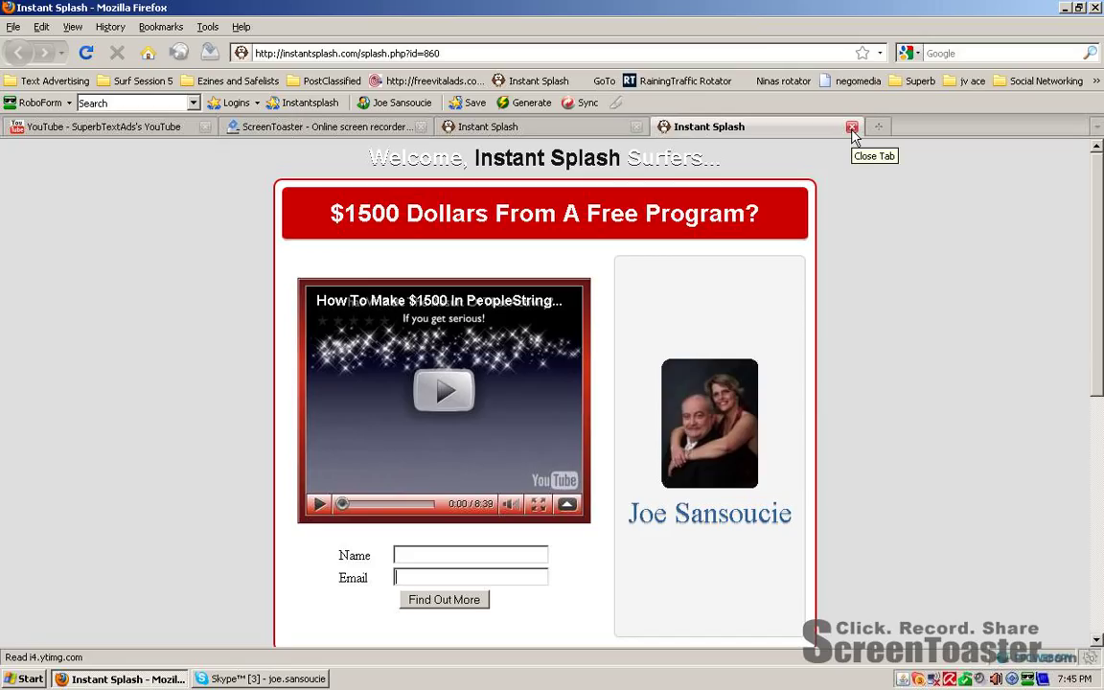
click(851, 126)
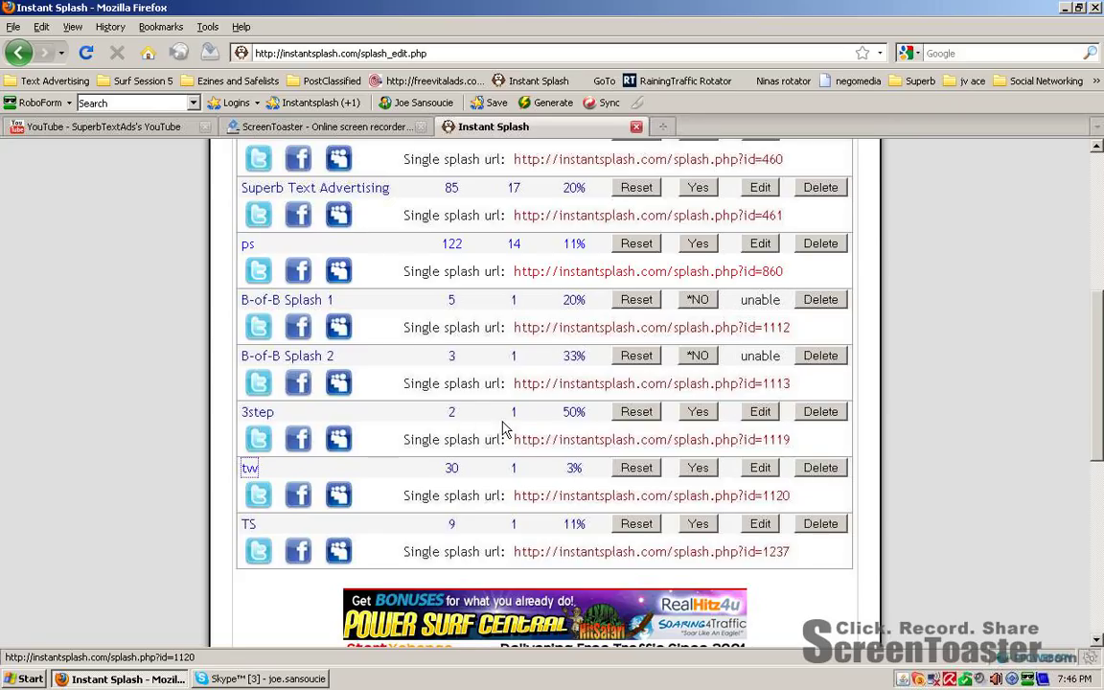
Step: Locate the 'tw' row in the splash list and start editing it
scroll(up, 3)
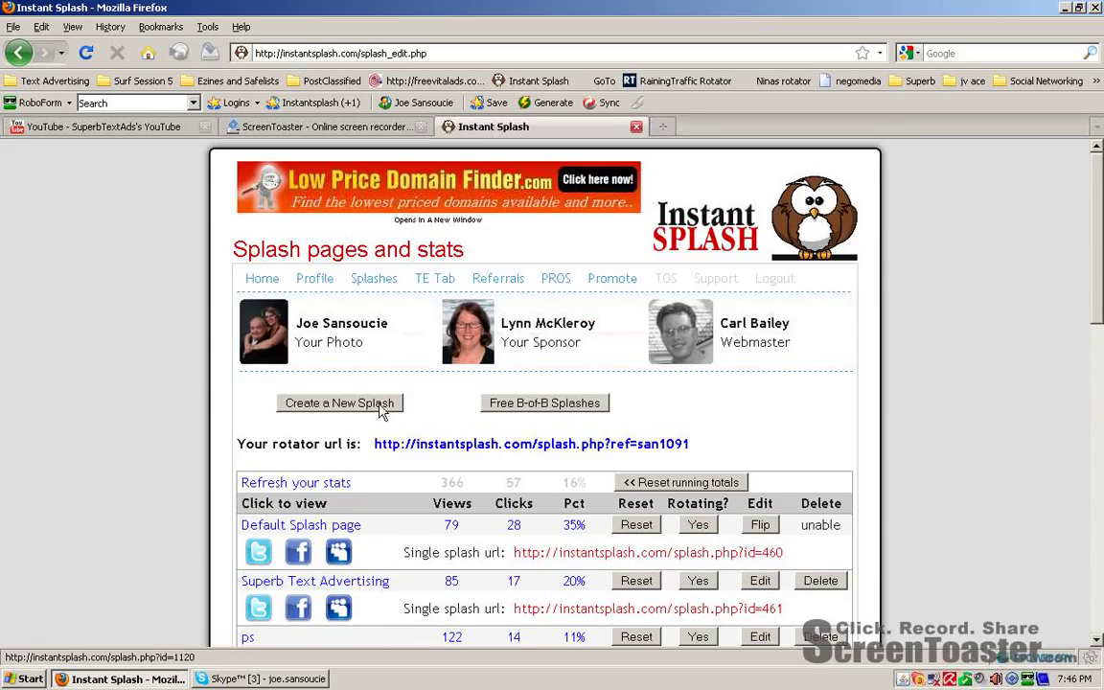
scroll(down, 3)
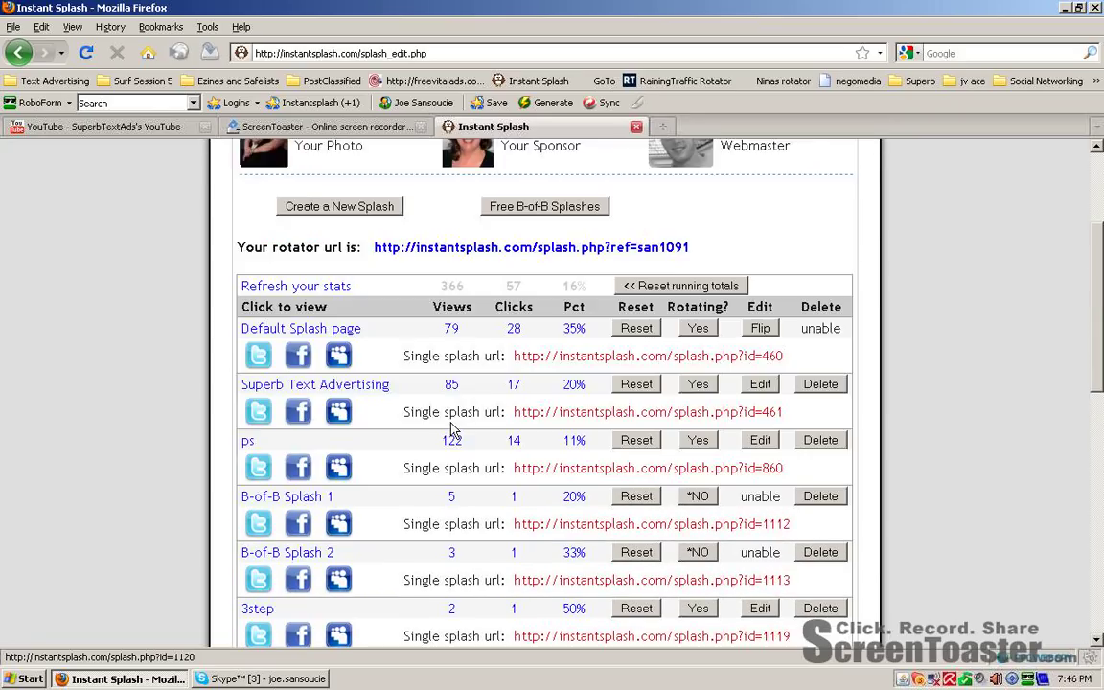
scroll(down, 3)
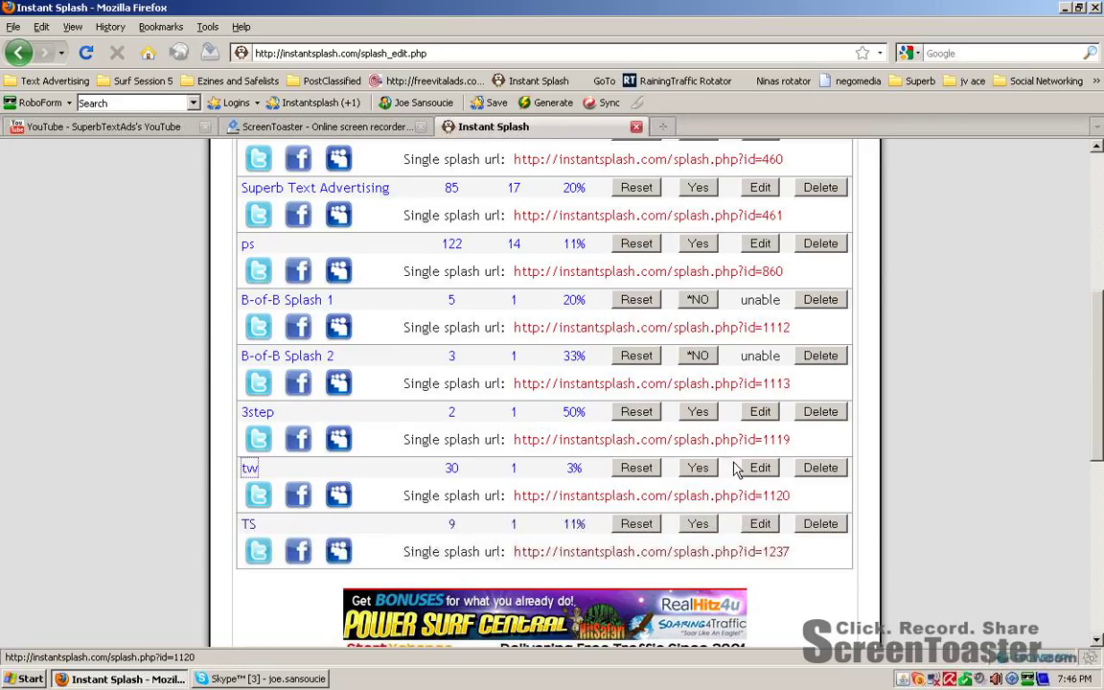
click(759, 467)
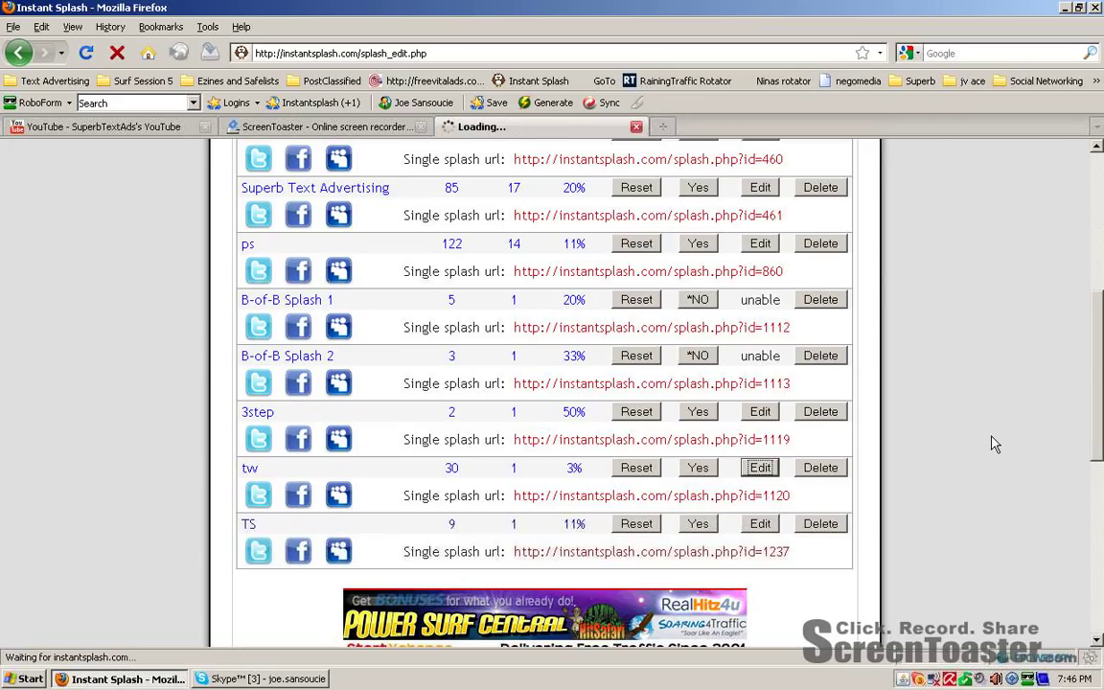
click(759, 467)
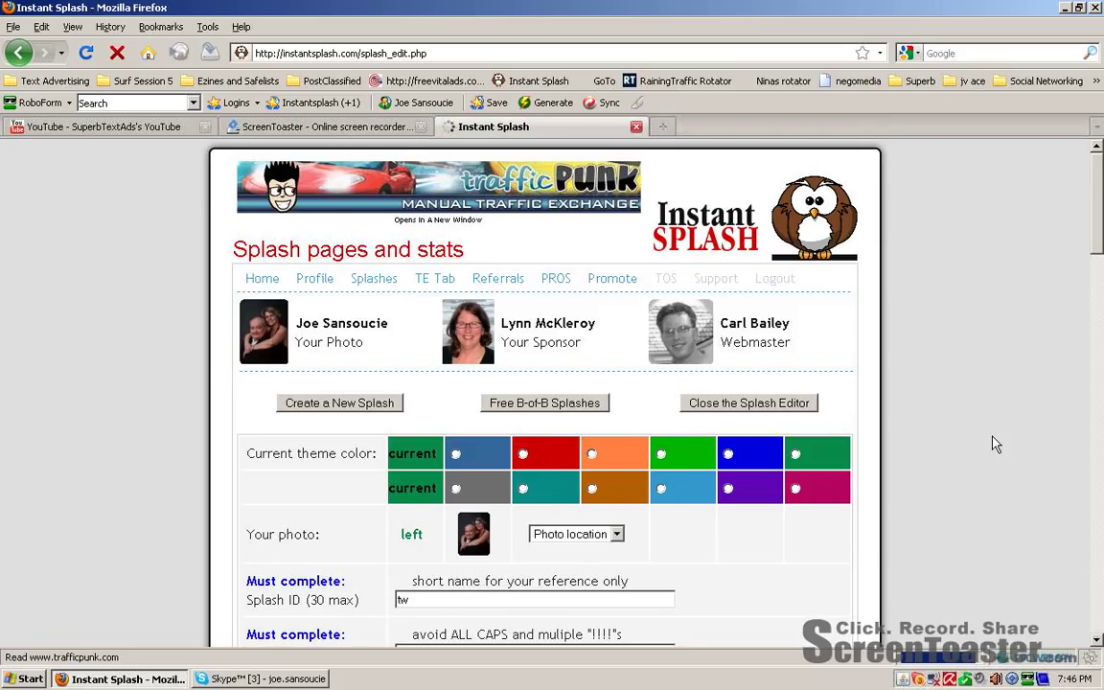
scroll(down, 3)
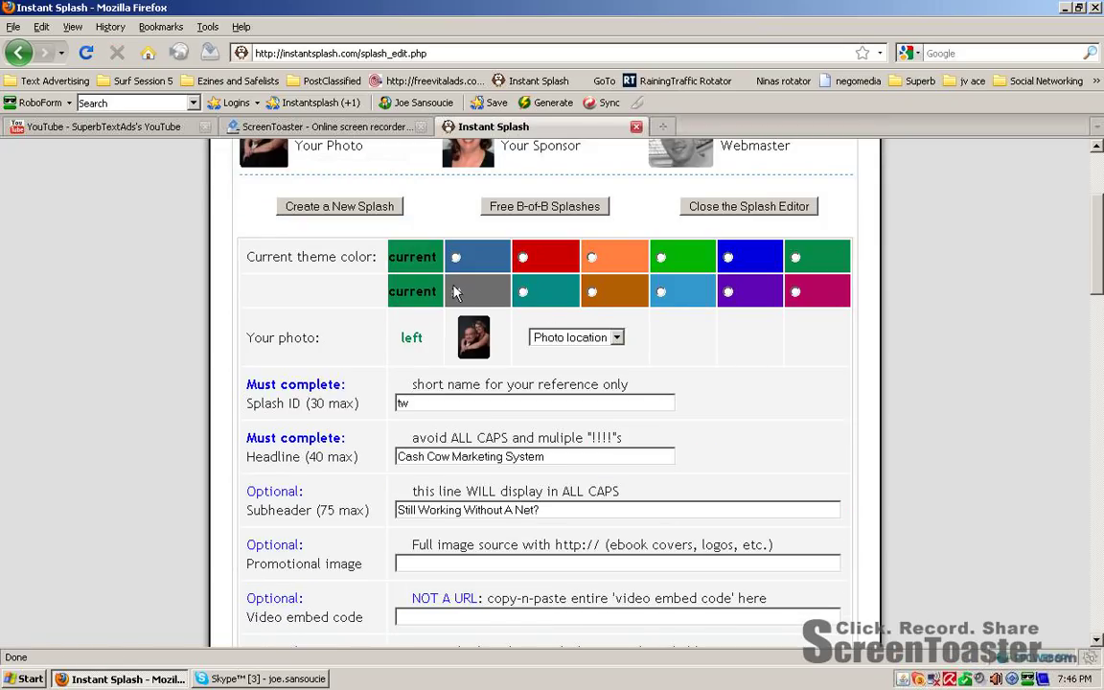
double_click(311, 257)
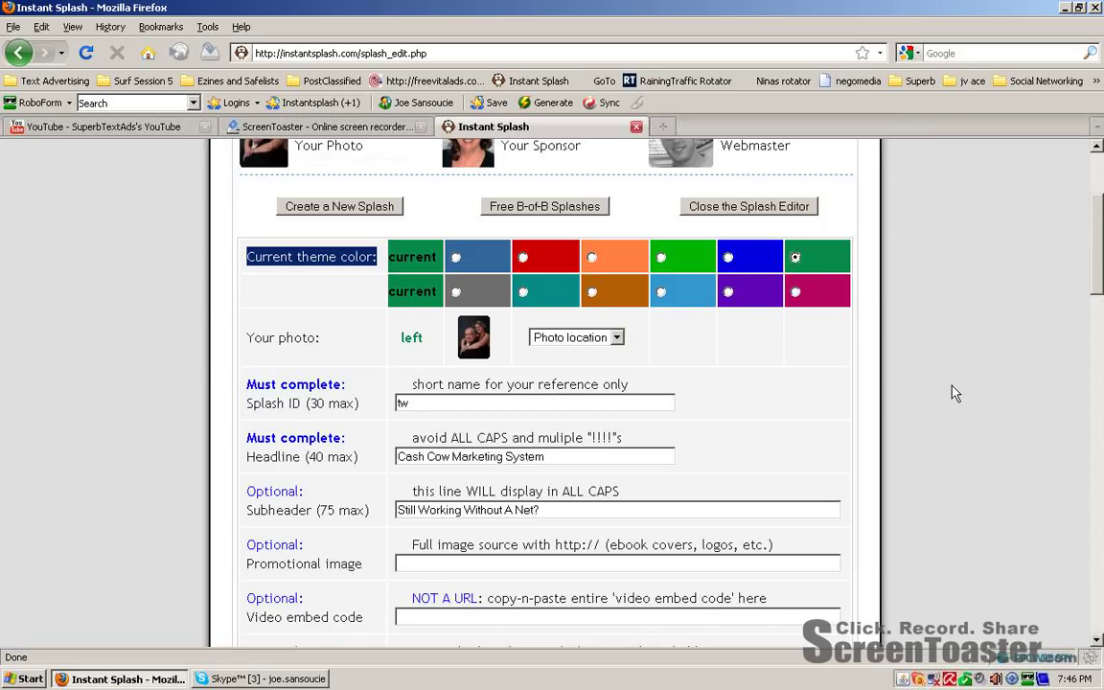
mouse_move(460, 333)
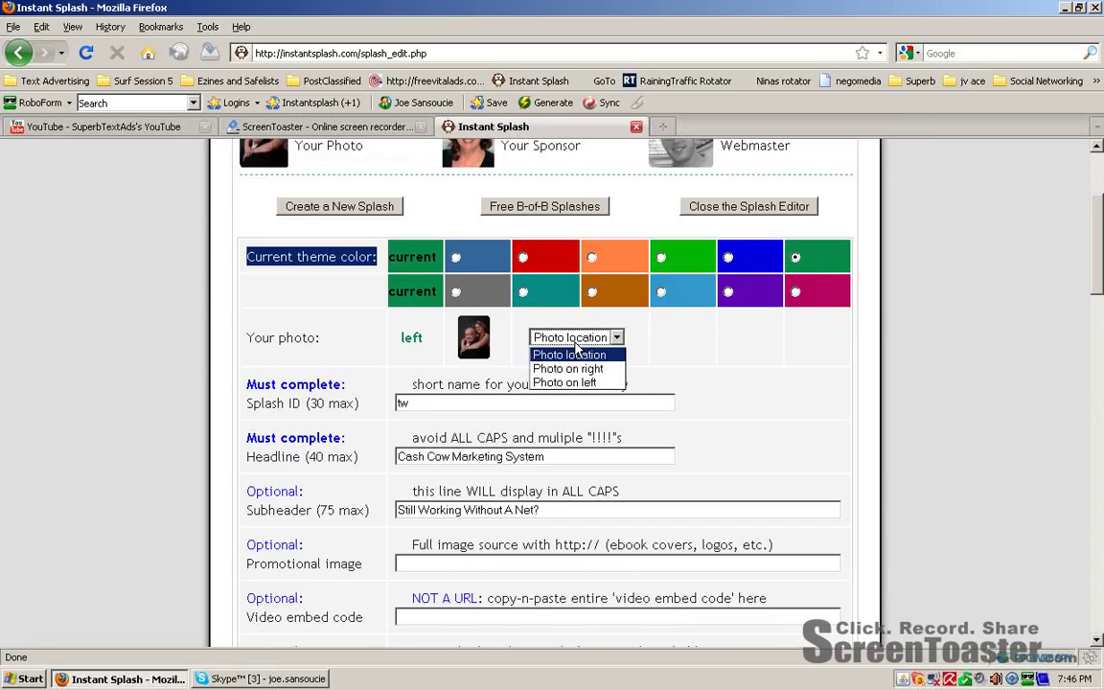
mouse_move(563, 383)
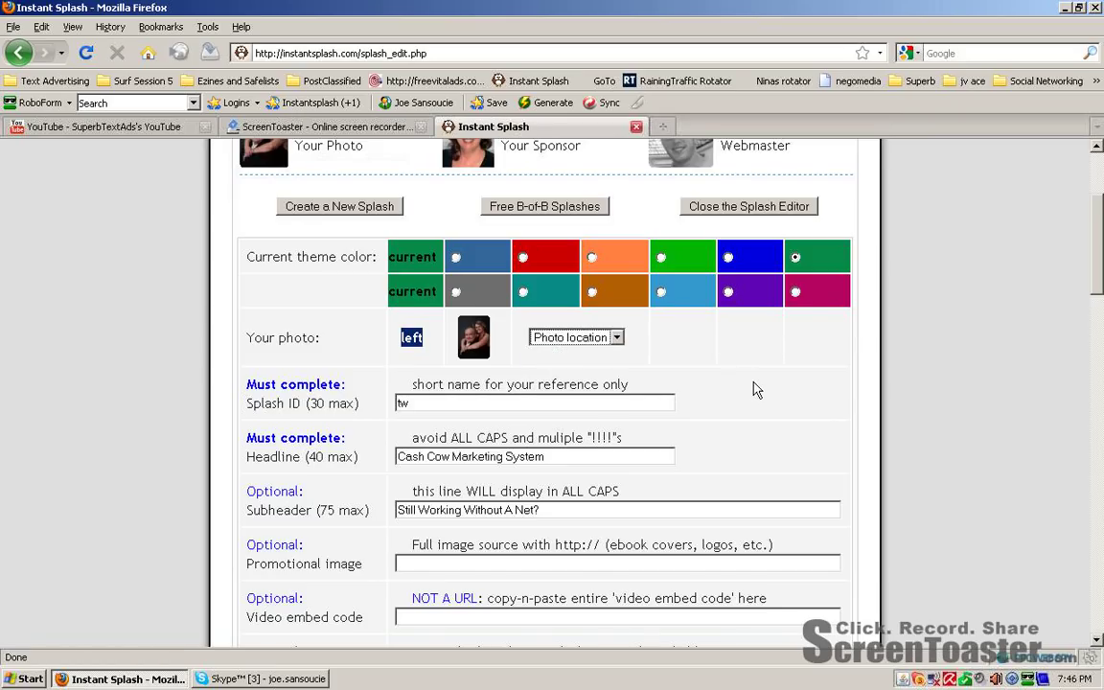
scroll(down, 3)
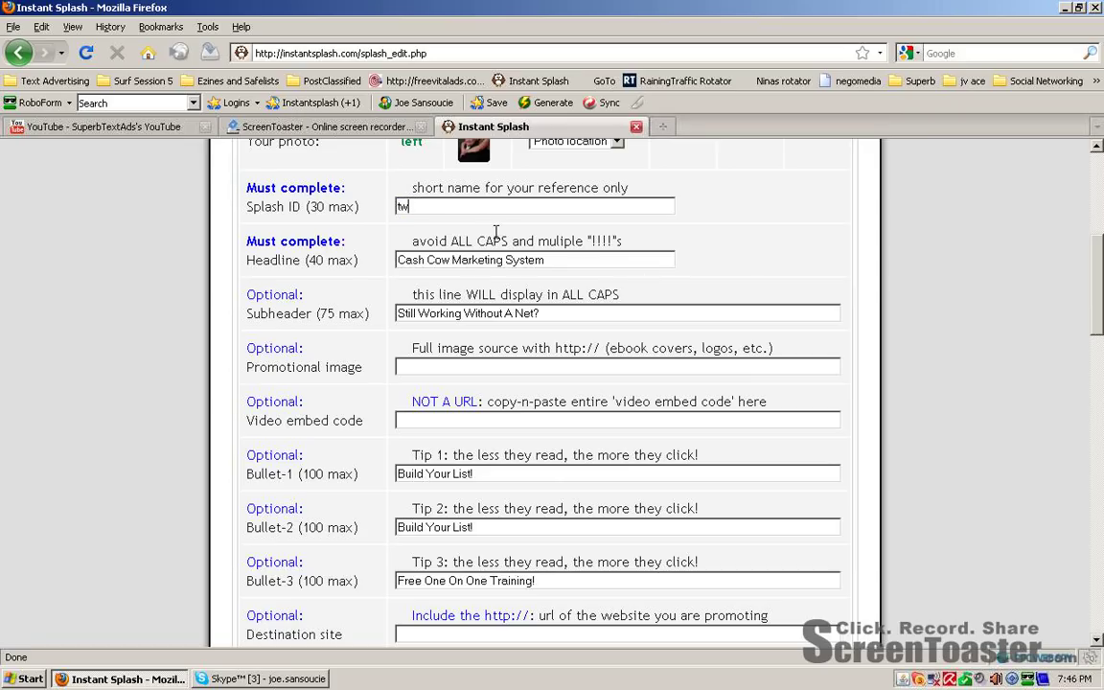
double_click(295, 241)
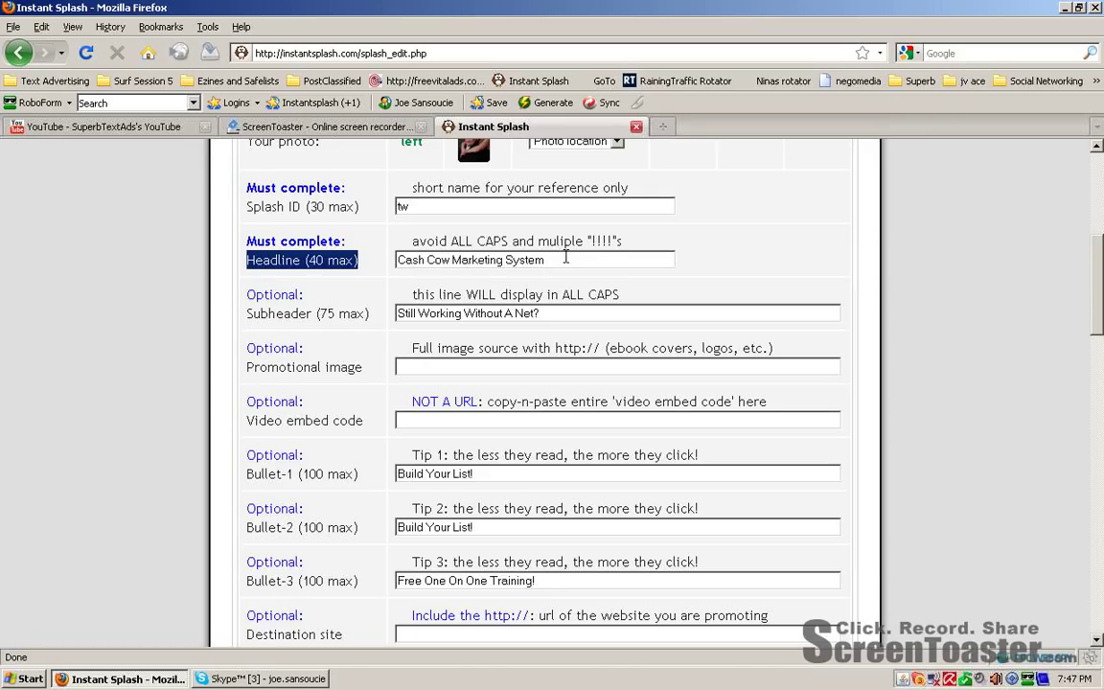
scroll(down, 3)
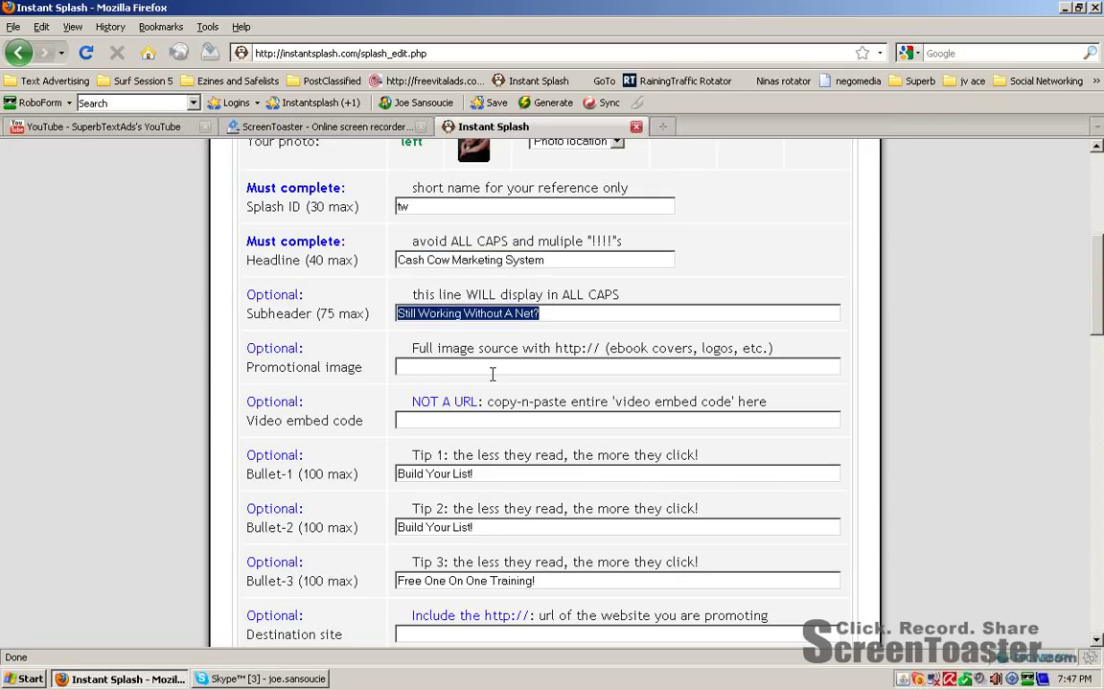
click(422, 366)
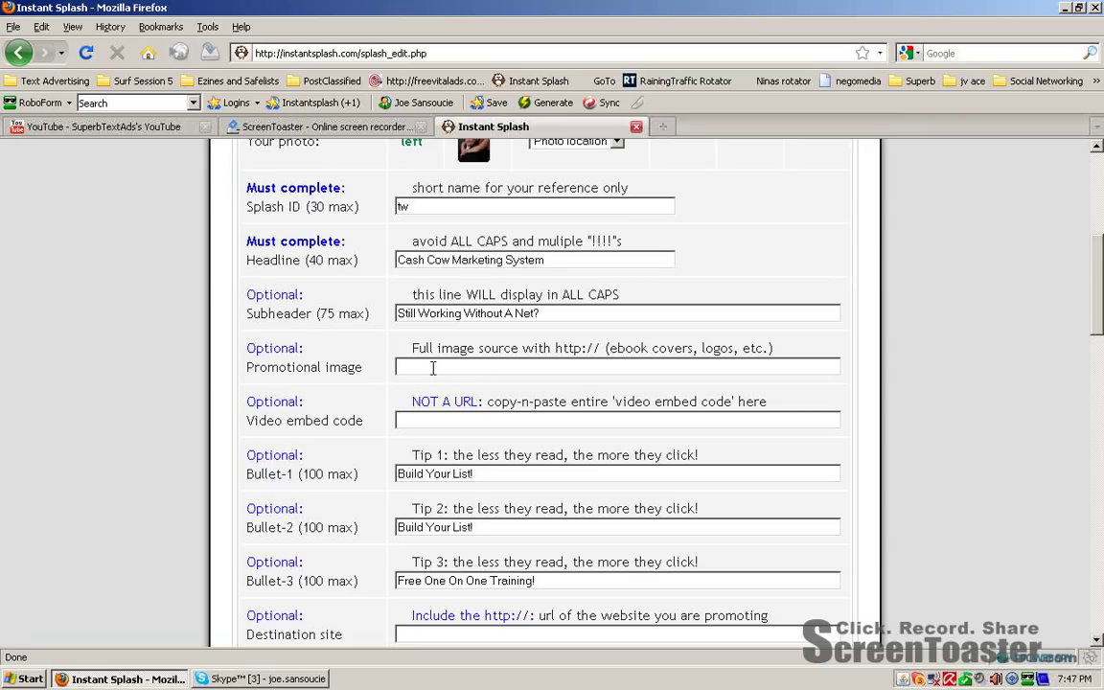
mouse_move(579, 385)
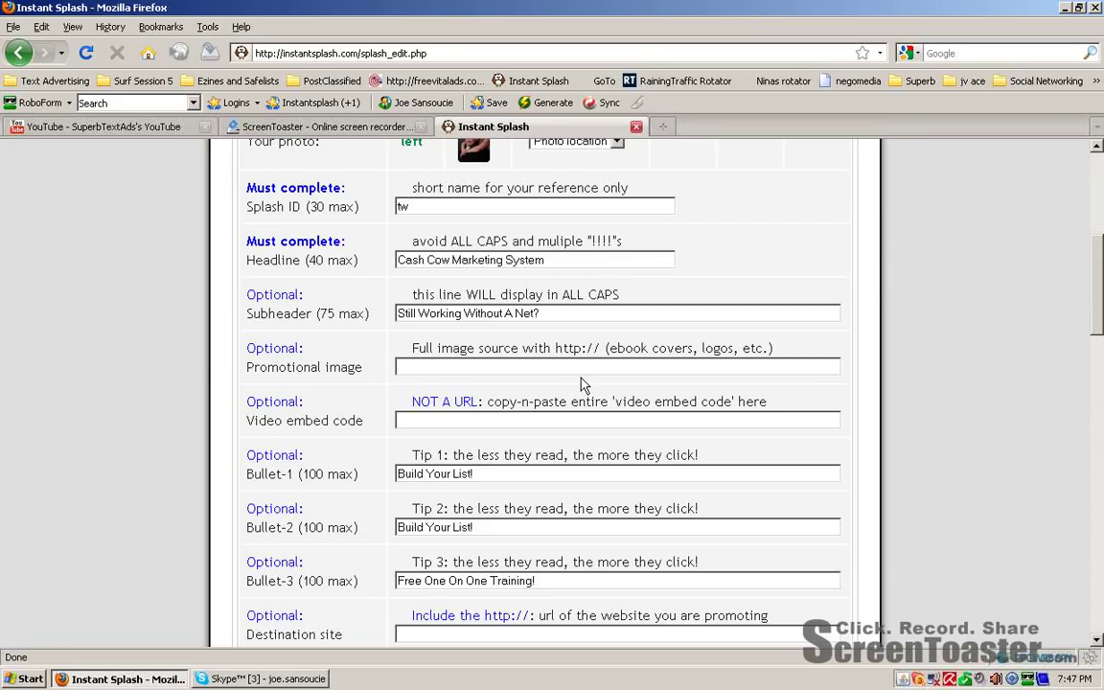
scroll(down, 3)
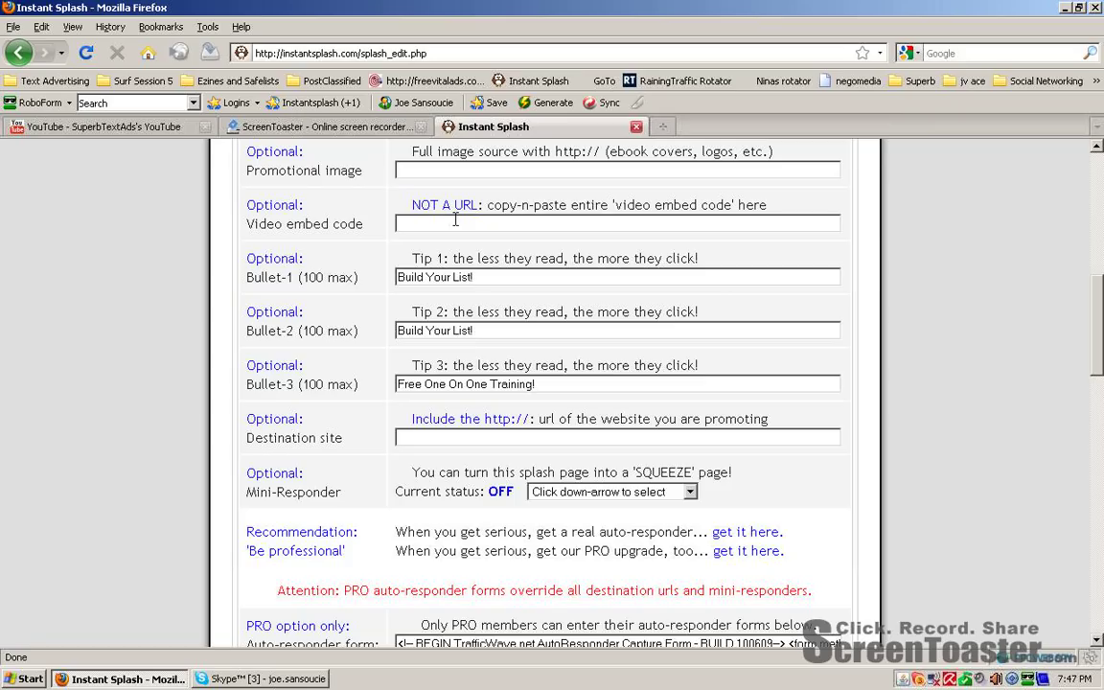
double_click(278, 222)
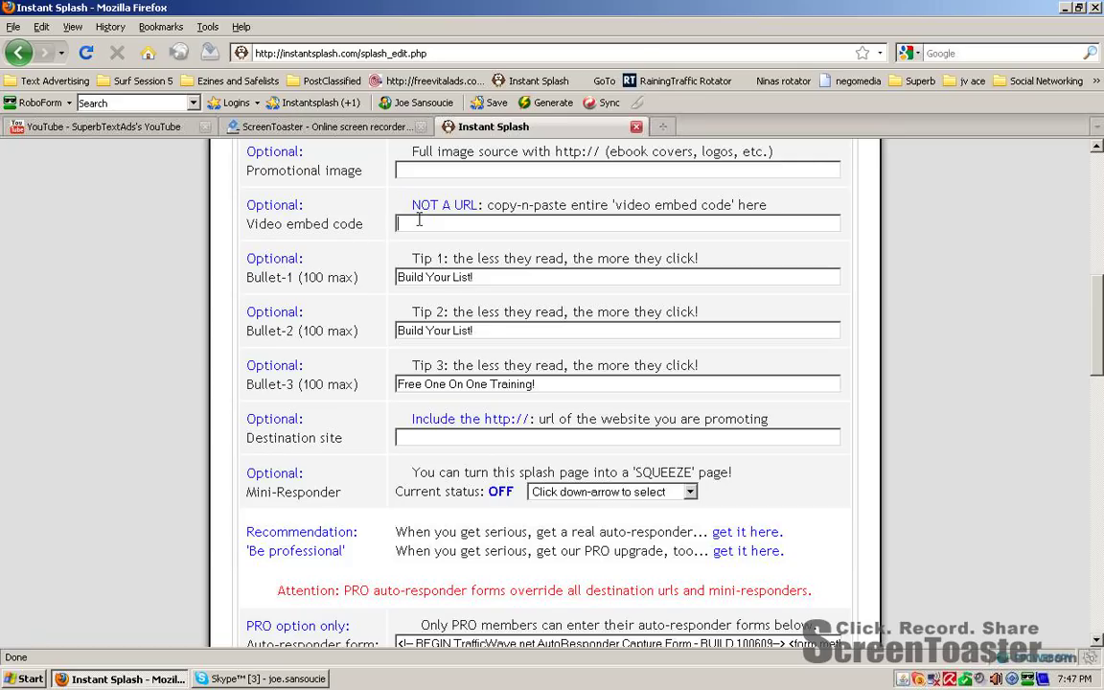
mouse_move(636, 268)
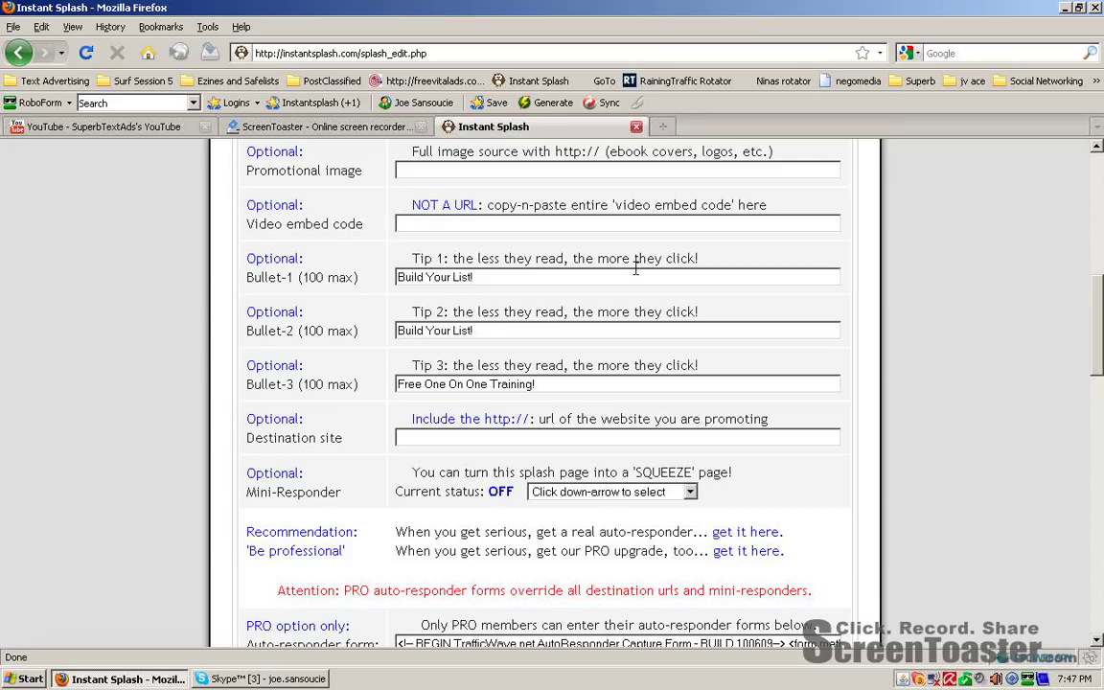
mouse_move(268, 284)
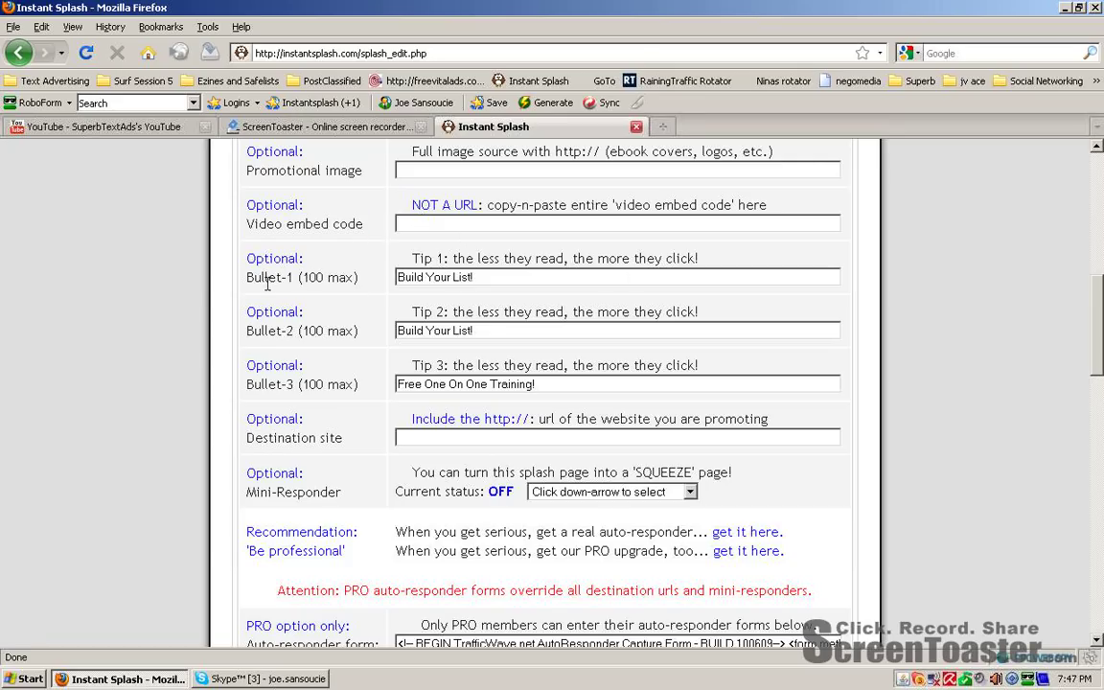
triple_click(433, 329)
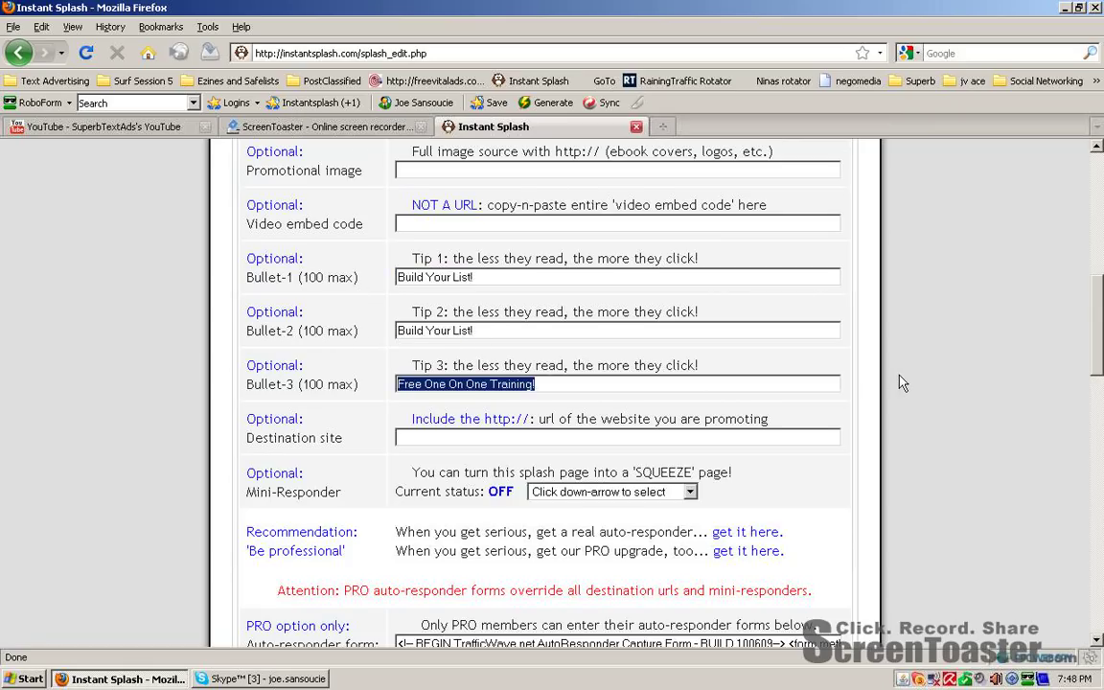
scroll(down, 3)
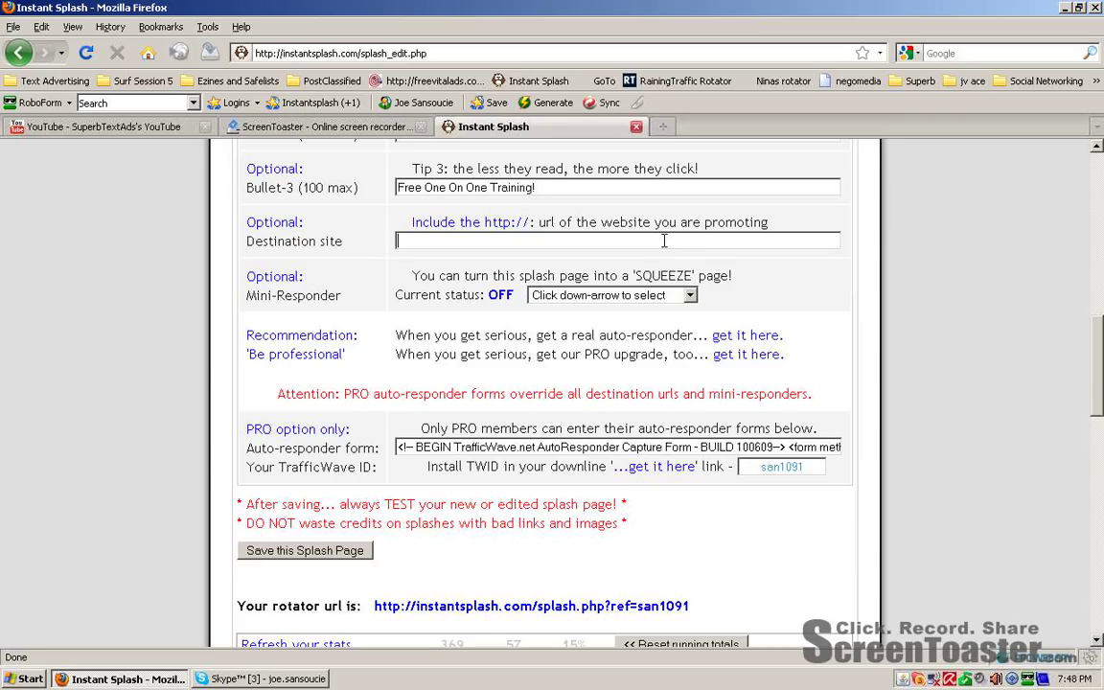
mouse_move(460, 215)
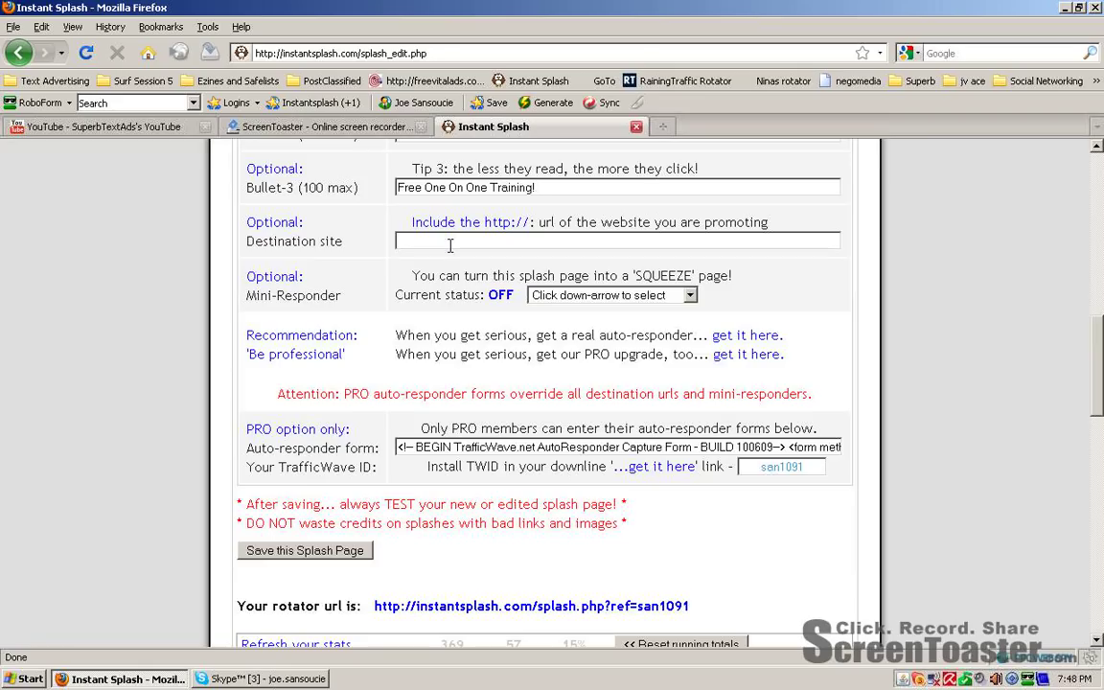
mouse_move(429, 303)
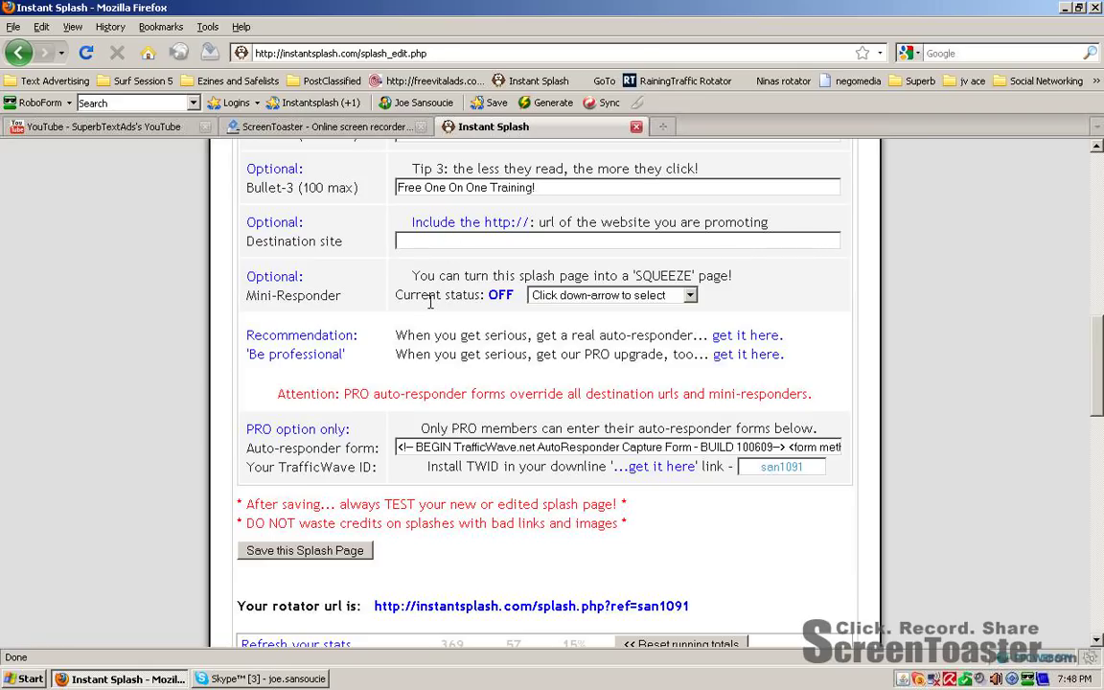
double_click(258, 295)
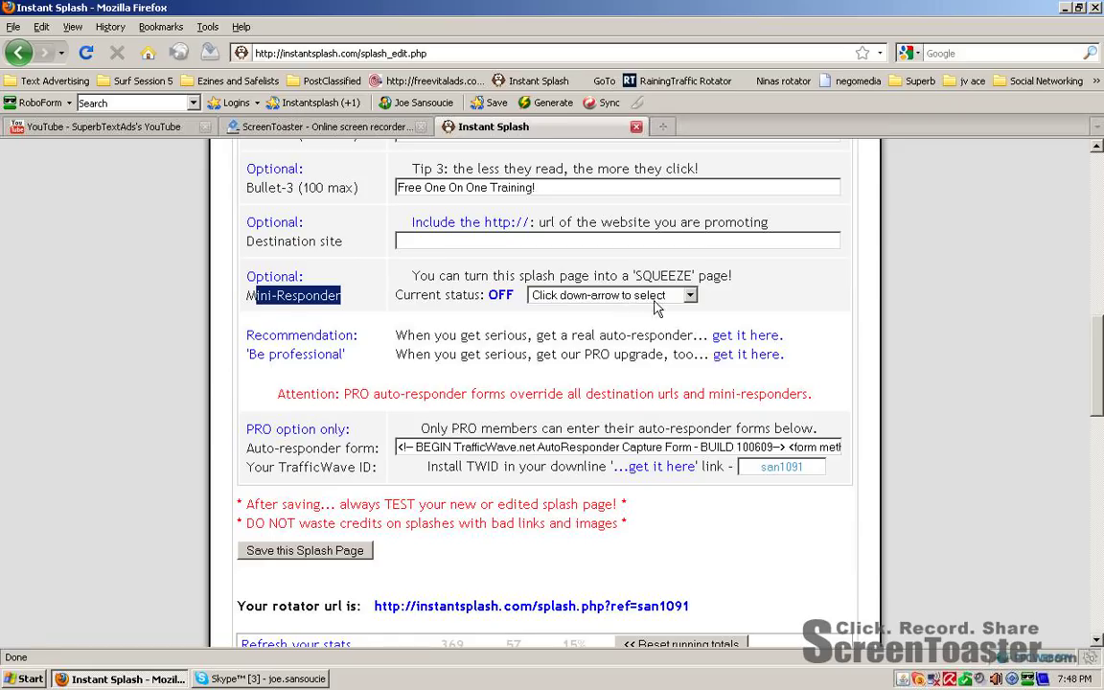
mouse_move(841, 326)
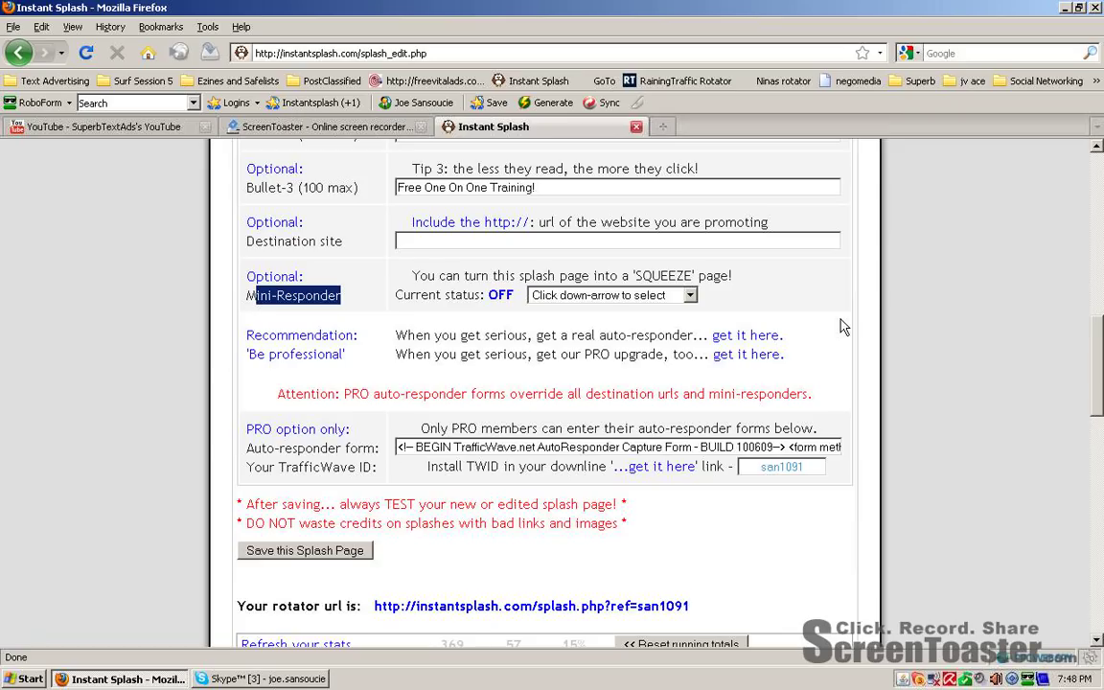
mouse_move(835, 326)
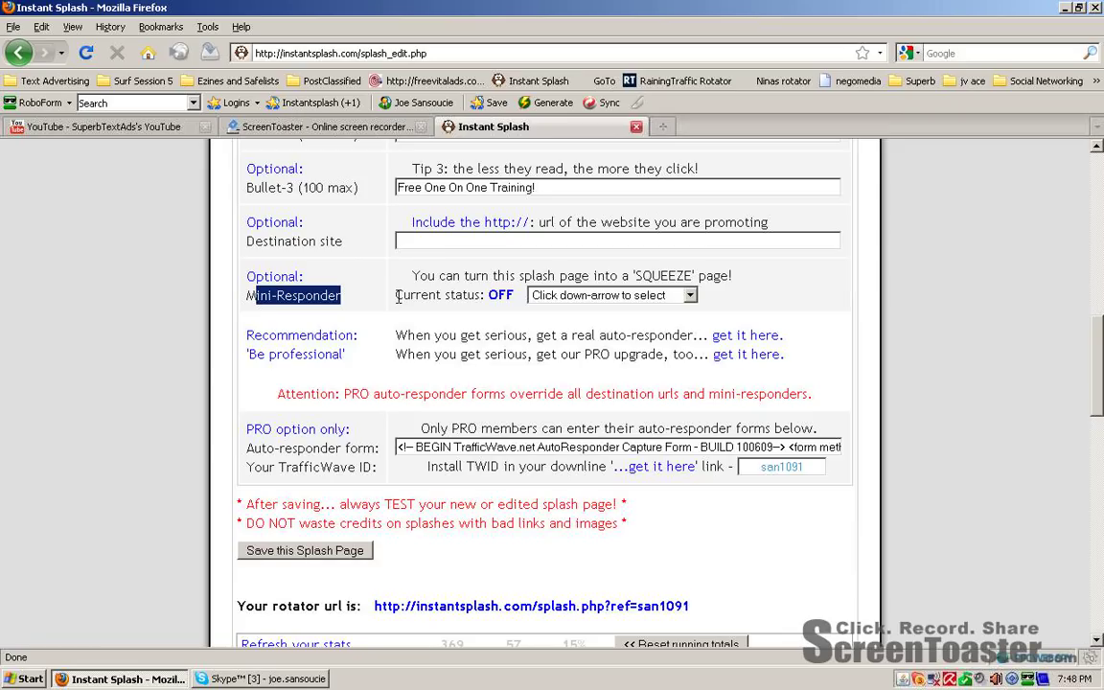
mouse_move(403, 299)
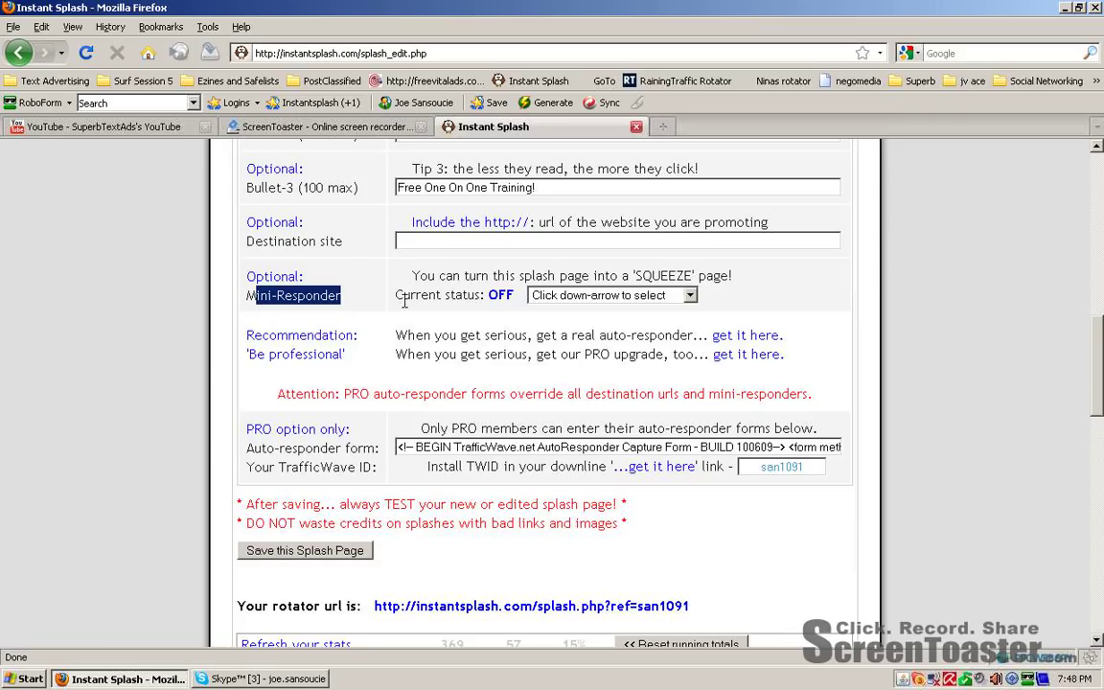
drag(394, 333, 629, 334)
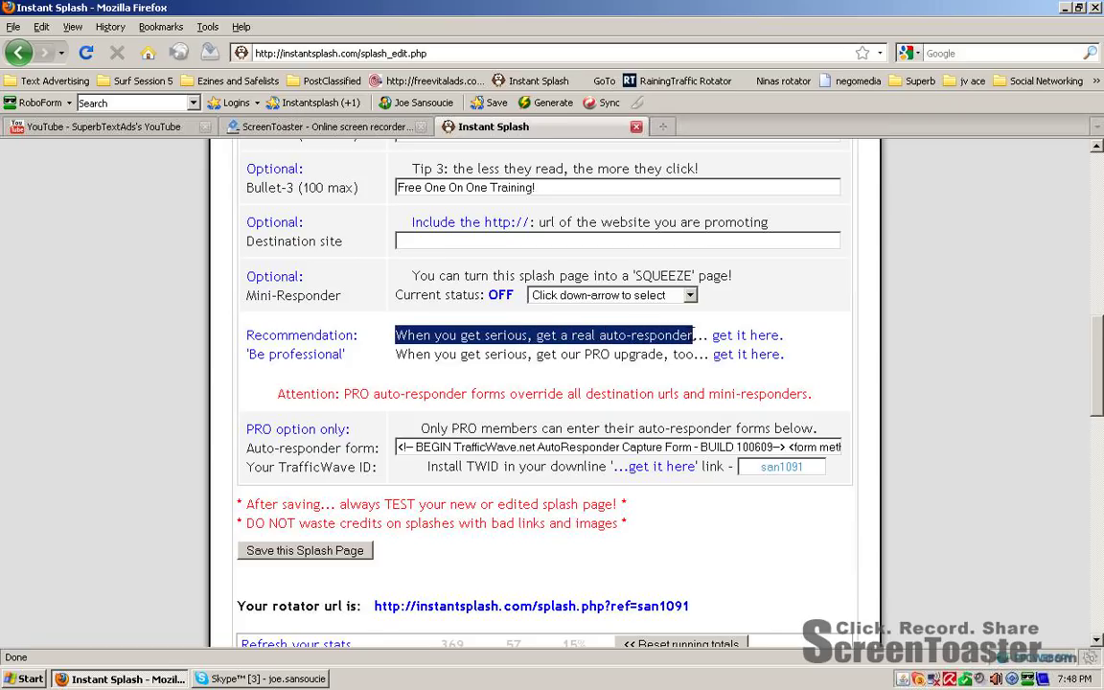
mouse_move(1004, 379)
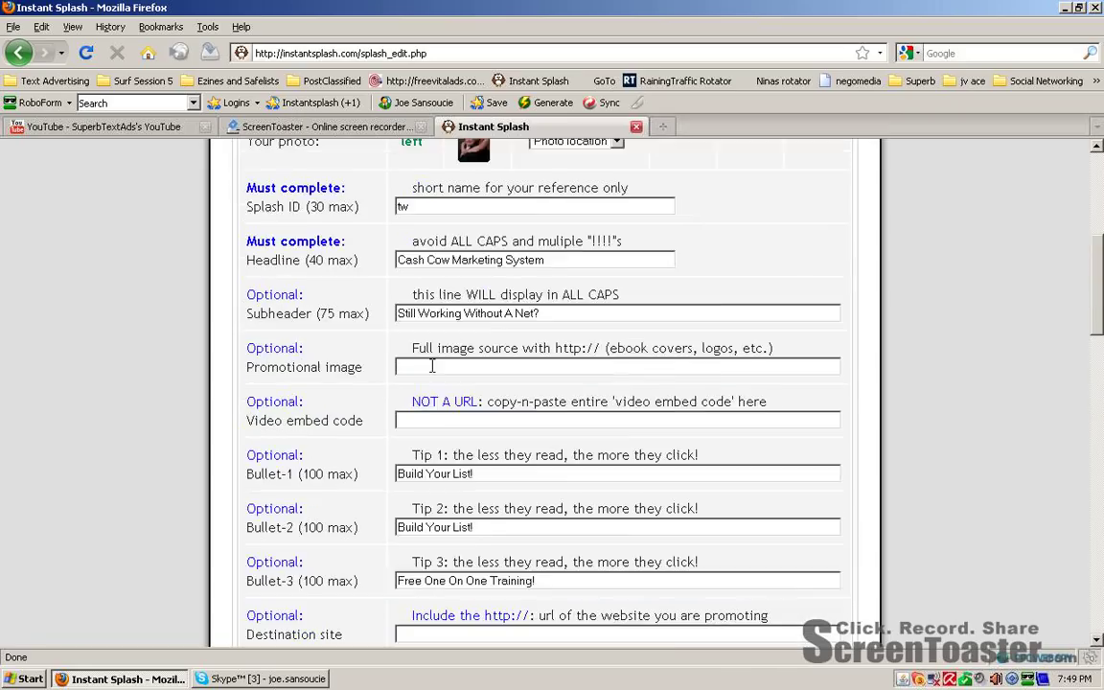
Step: Save the edited 'tw' splash page and return to the stats list
scroll(down, 3)
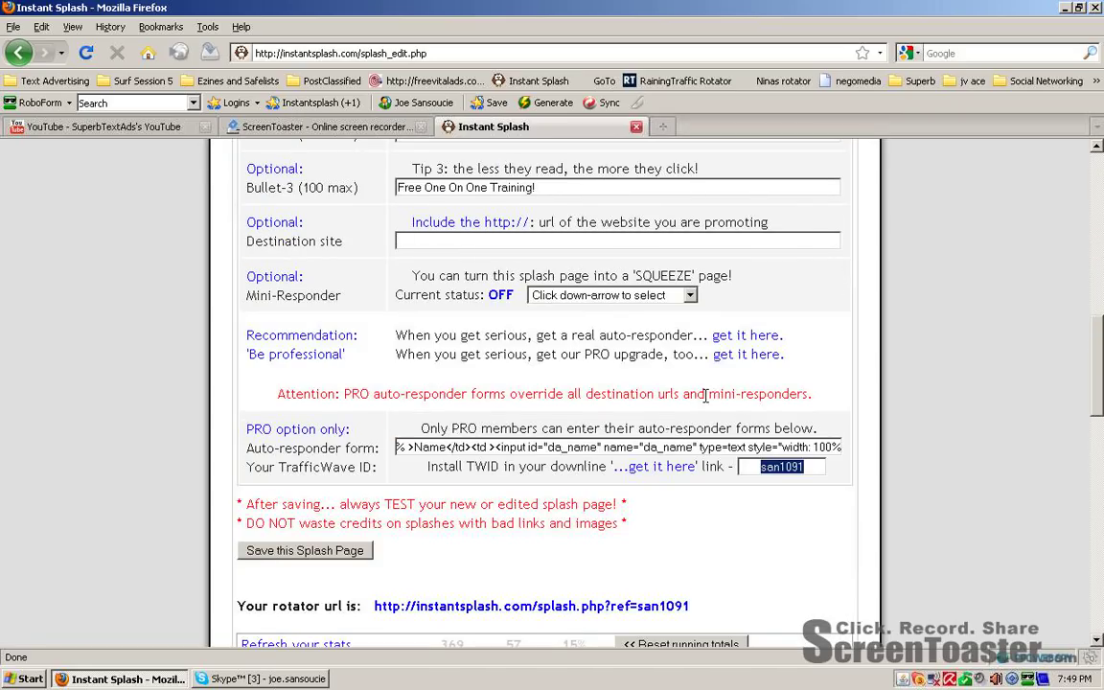
mouse_move(787, 422)
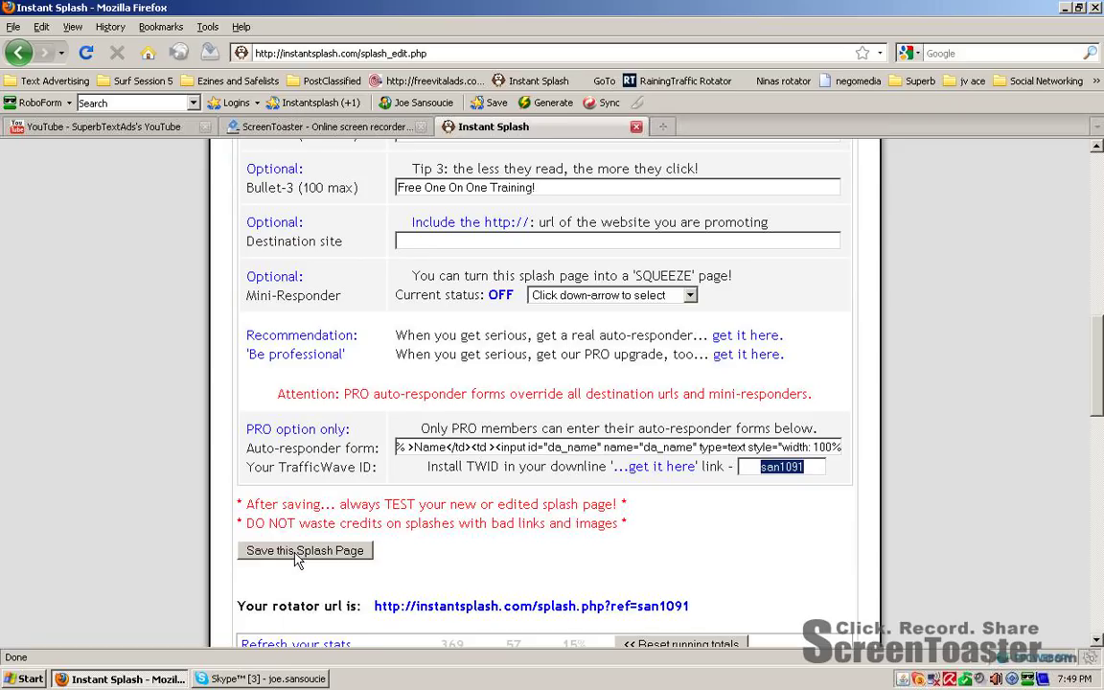
click(302, 550)
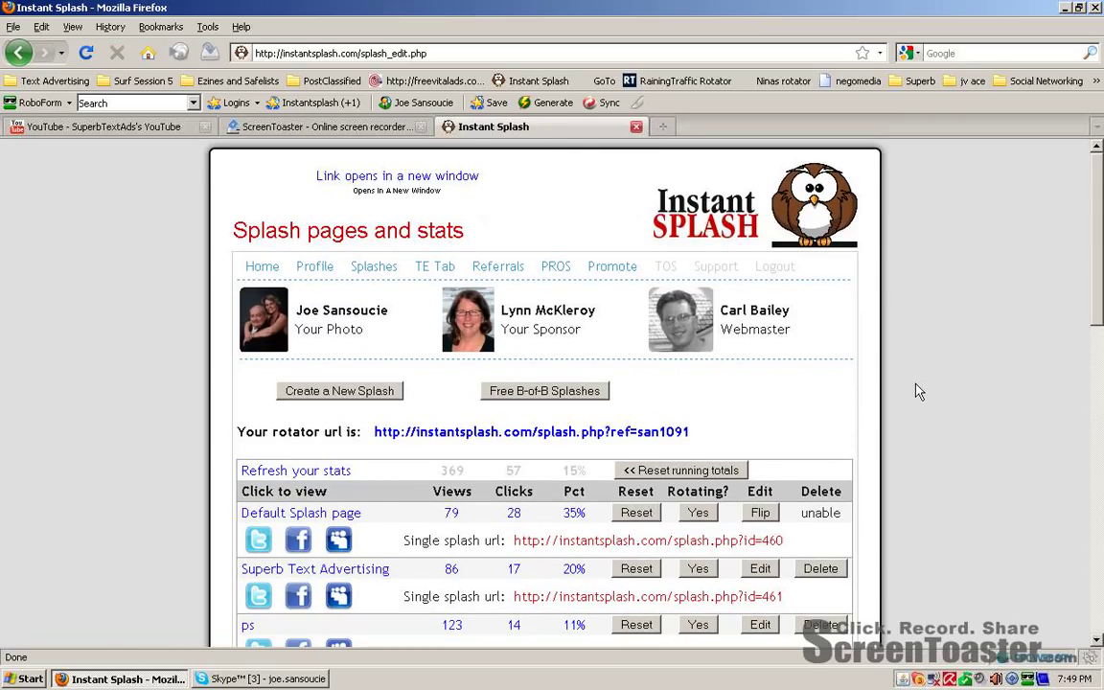
Step: Leave the splash stats list for the Referrals section
scroll(down, 3)
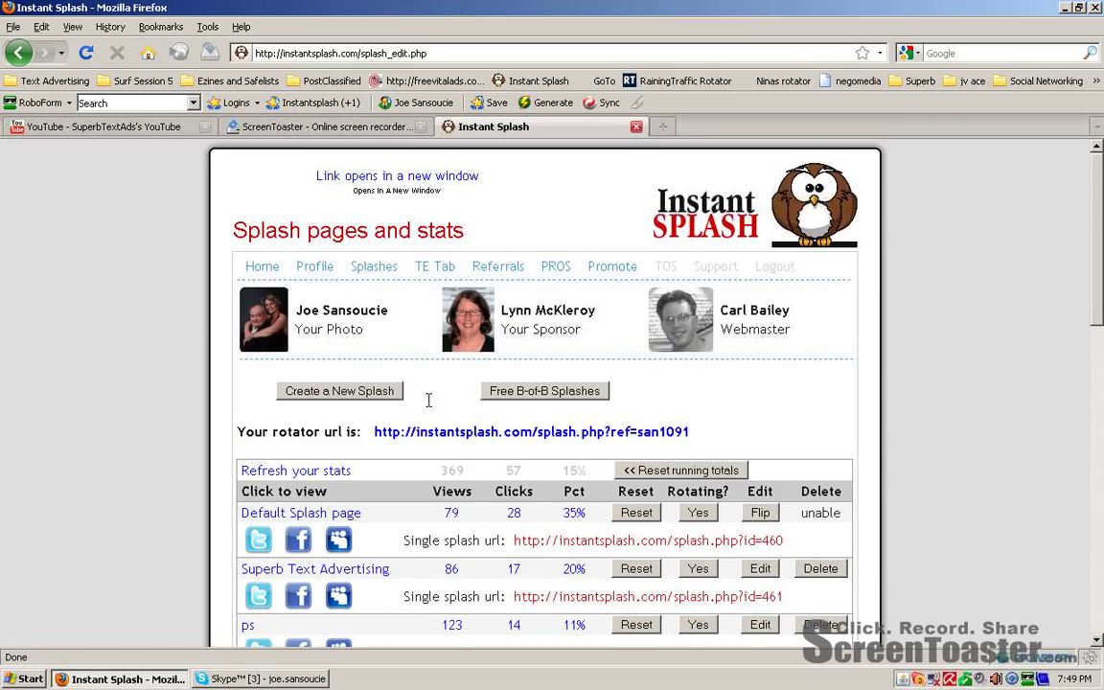
mouse_move(437, 403)
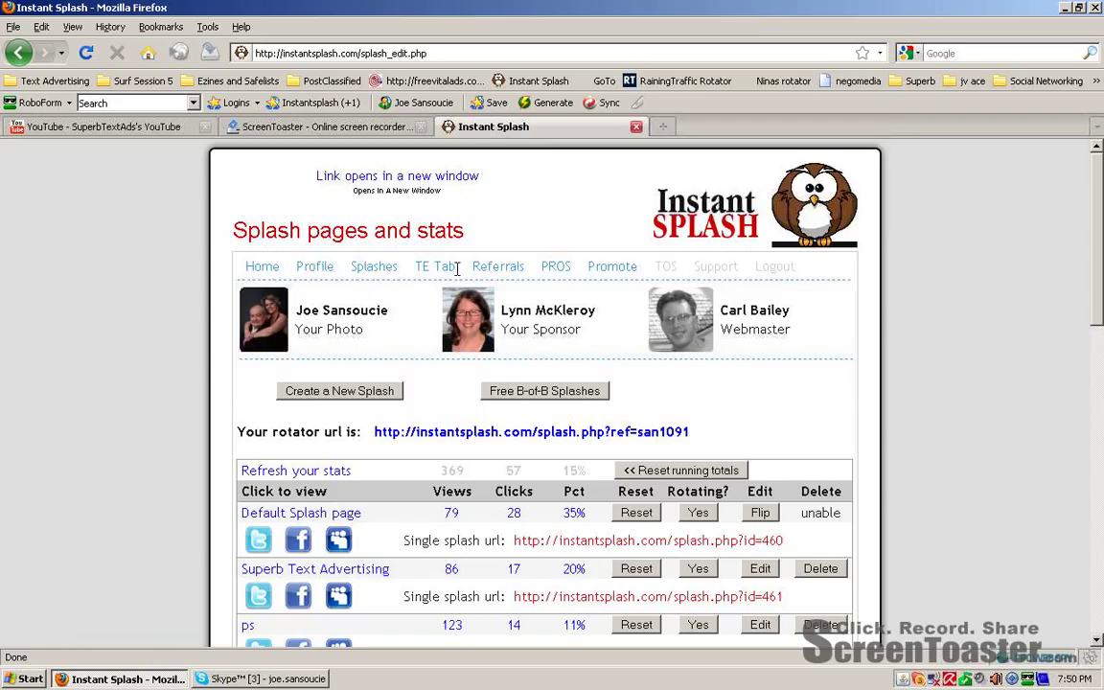
click(498, 265)
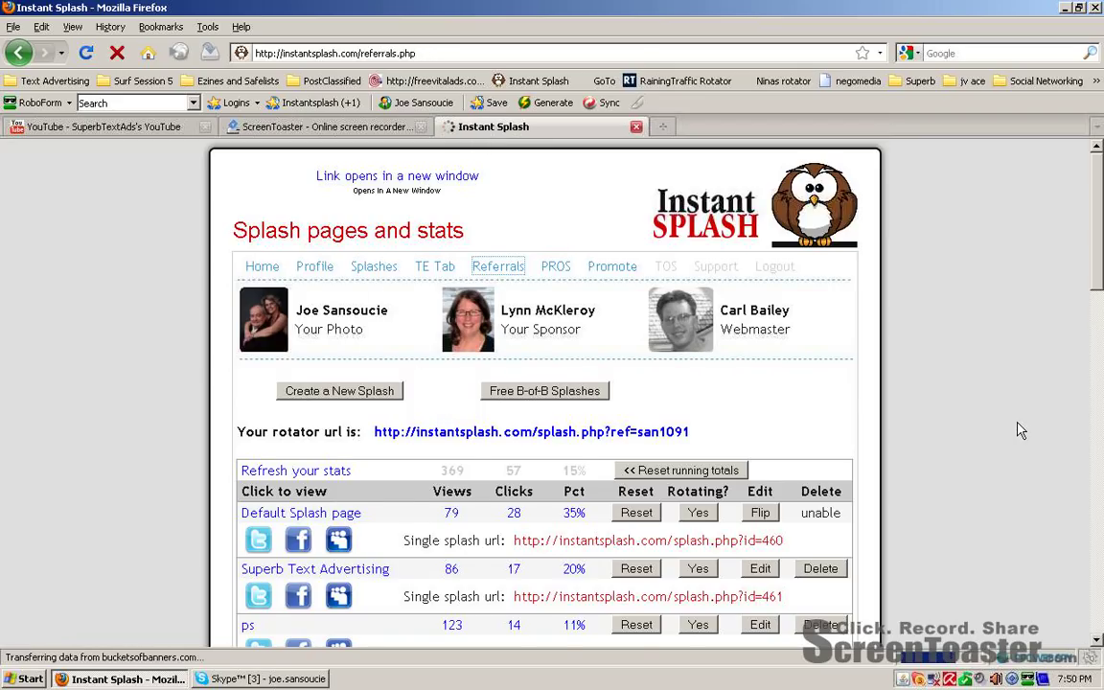
Step: Review the 31-referral list and the Edit your profile page, then return to Splashes
click(498, 264)
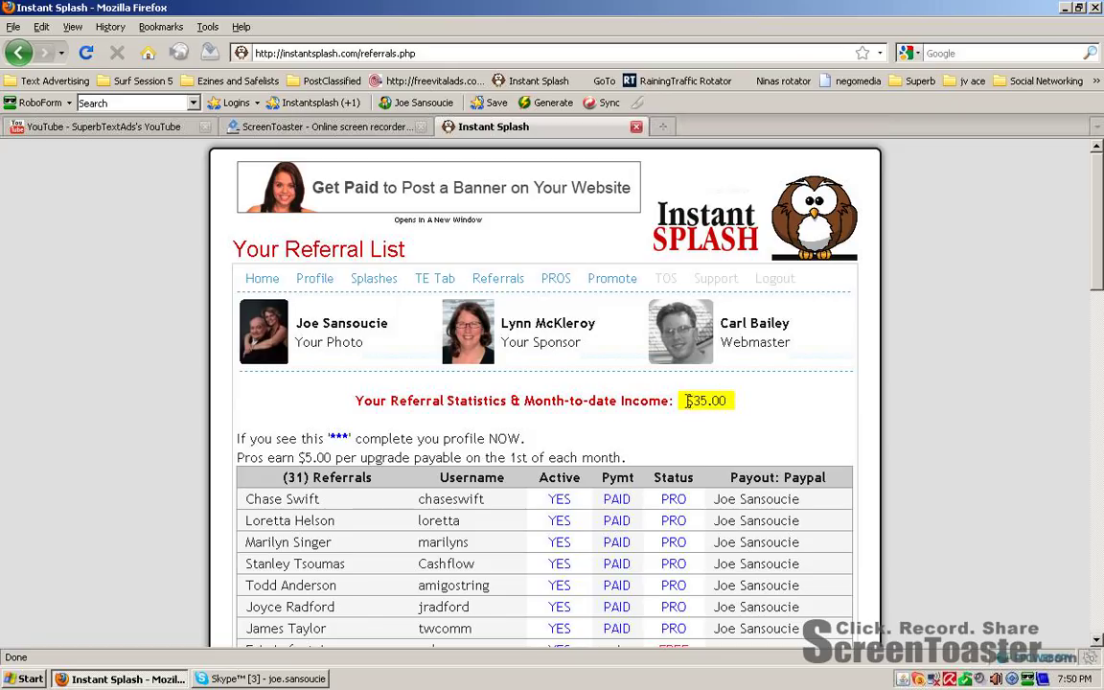
scroll(down, 3)
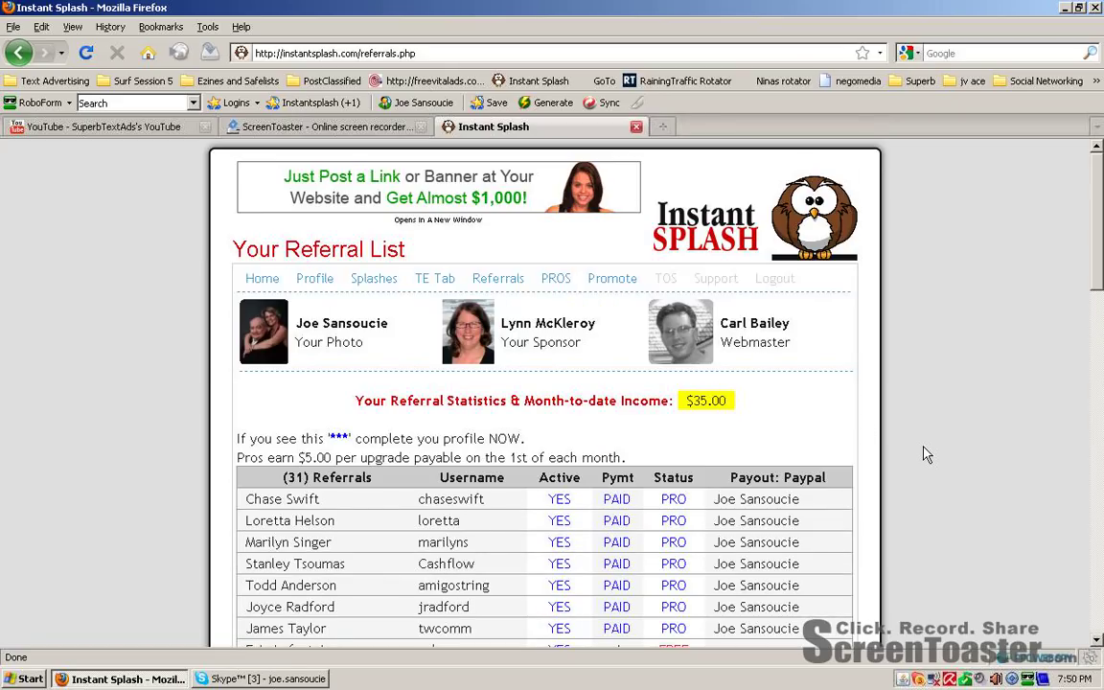
click(314, 278)
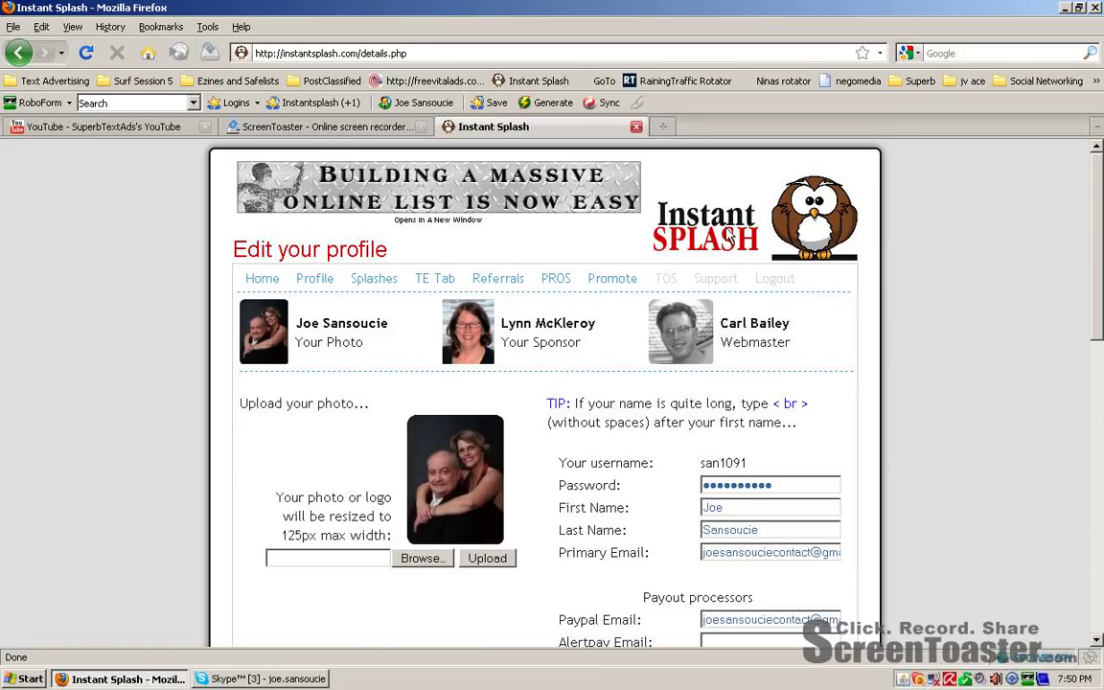
mouse_move(433, 498)
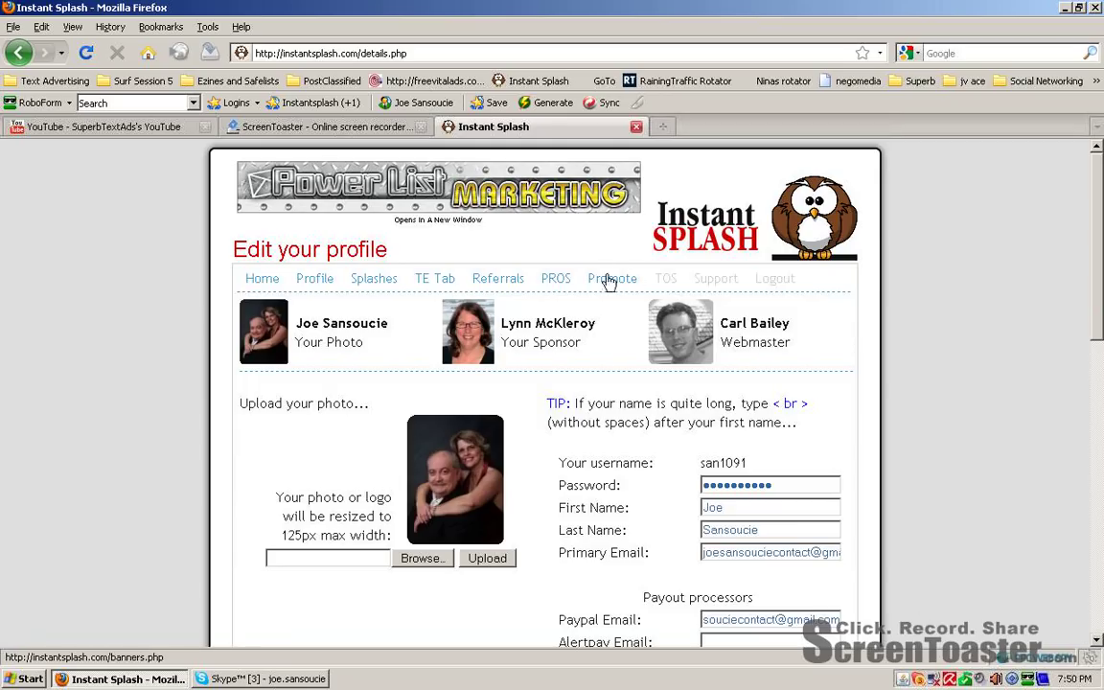
click(373, 278)
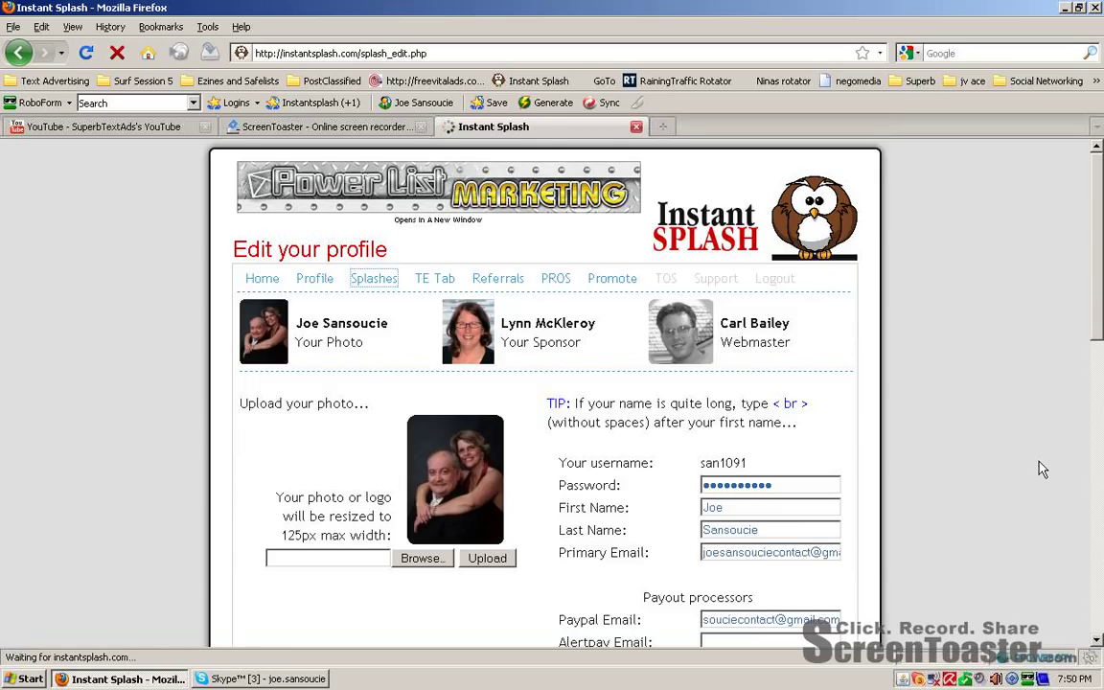
Step: Scroll the splash stats list down through the 'tw' and 'TS' entries toward 3step
click(373, 278)
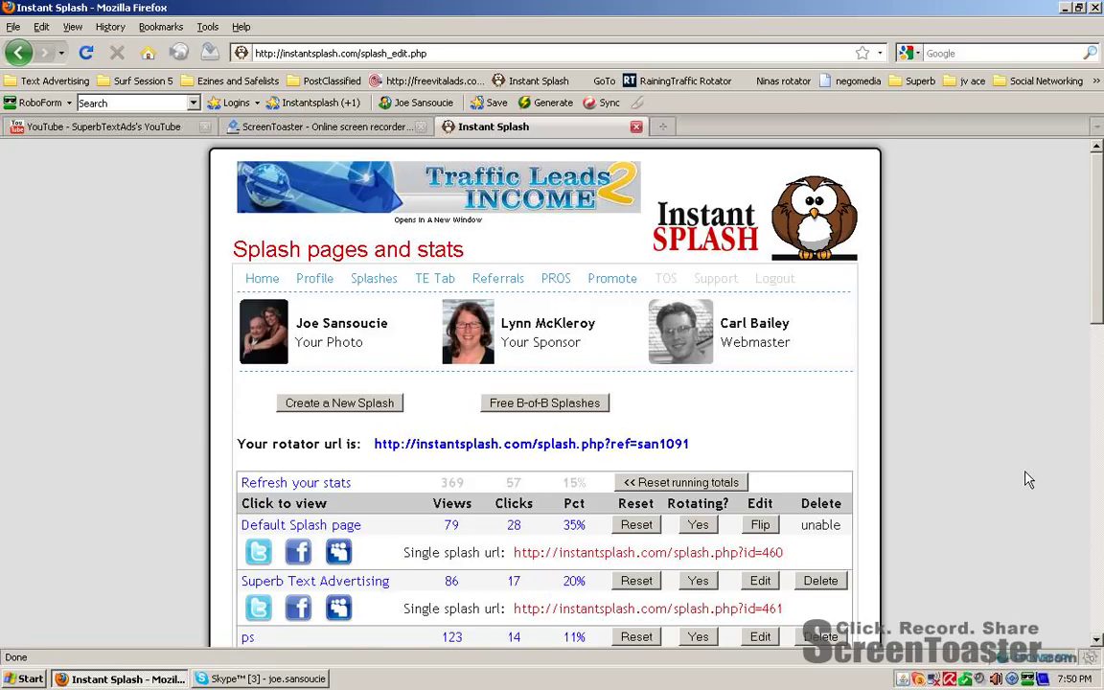
scroll(down, 3)
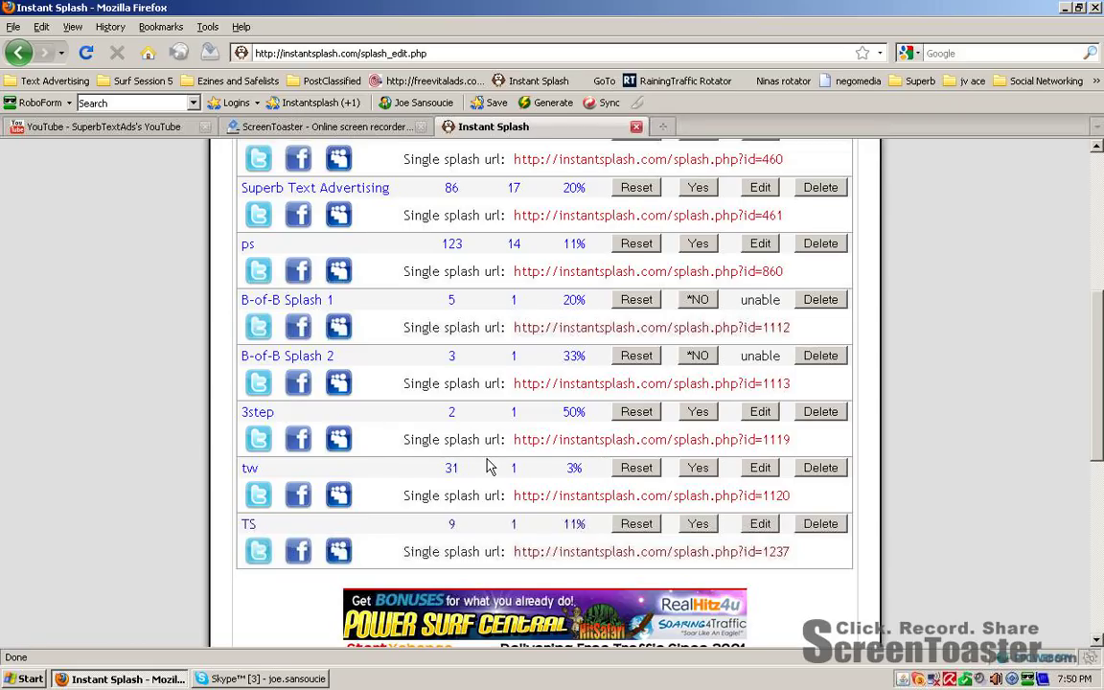
mouse_move(494, 468)
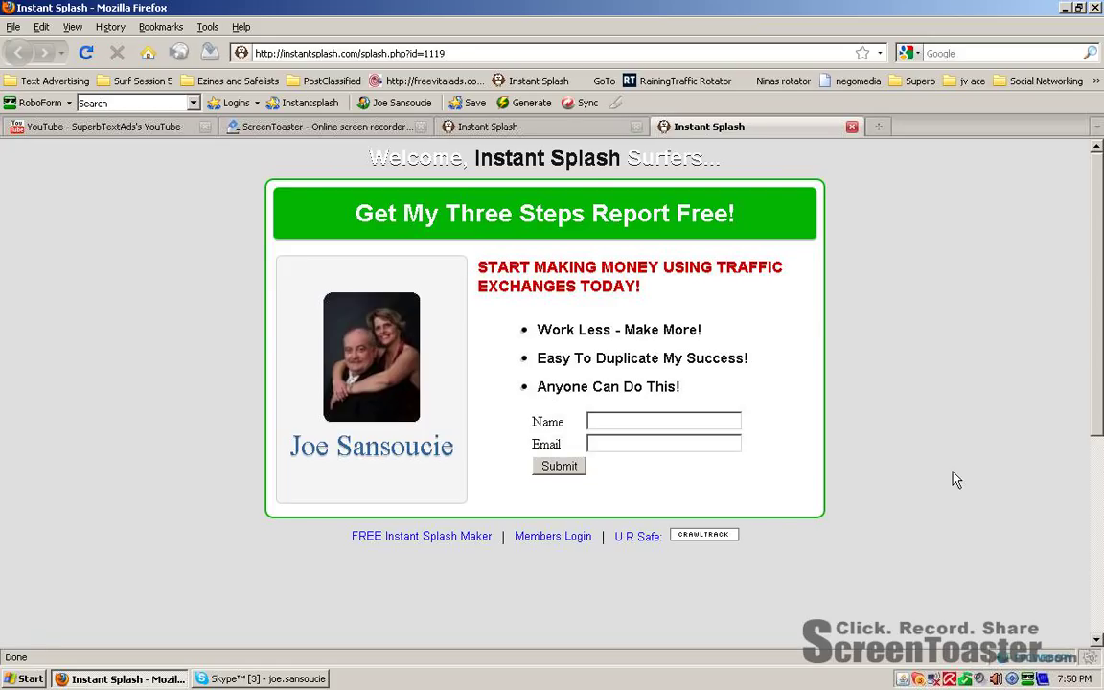
mouse_move(518, 131)
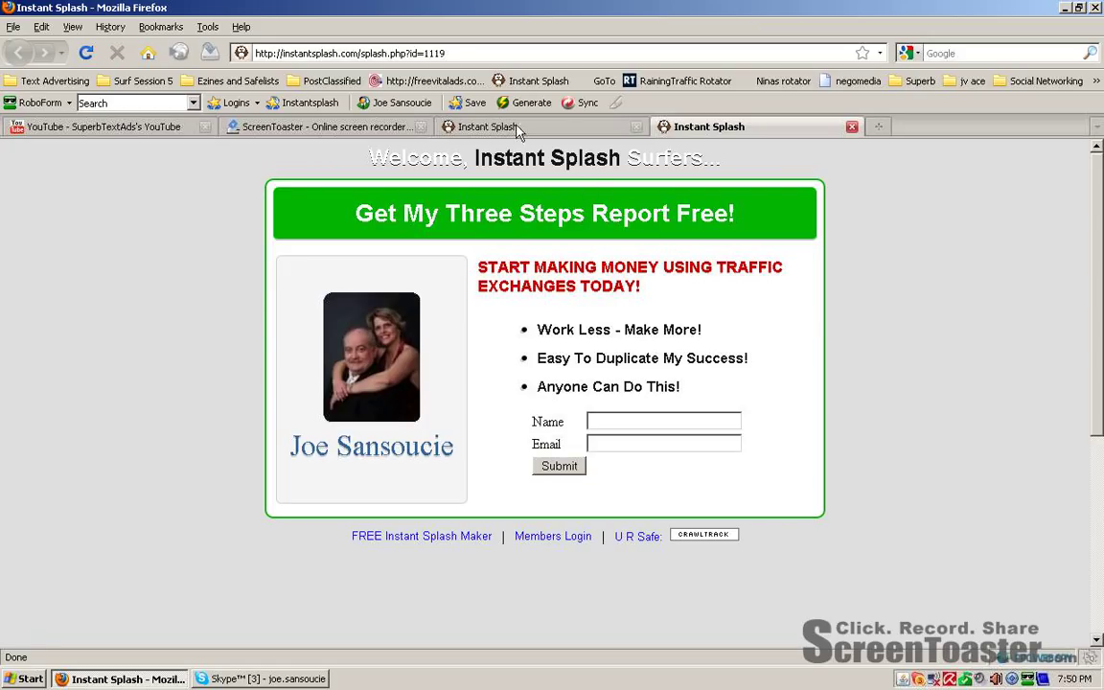